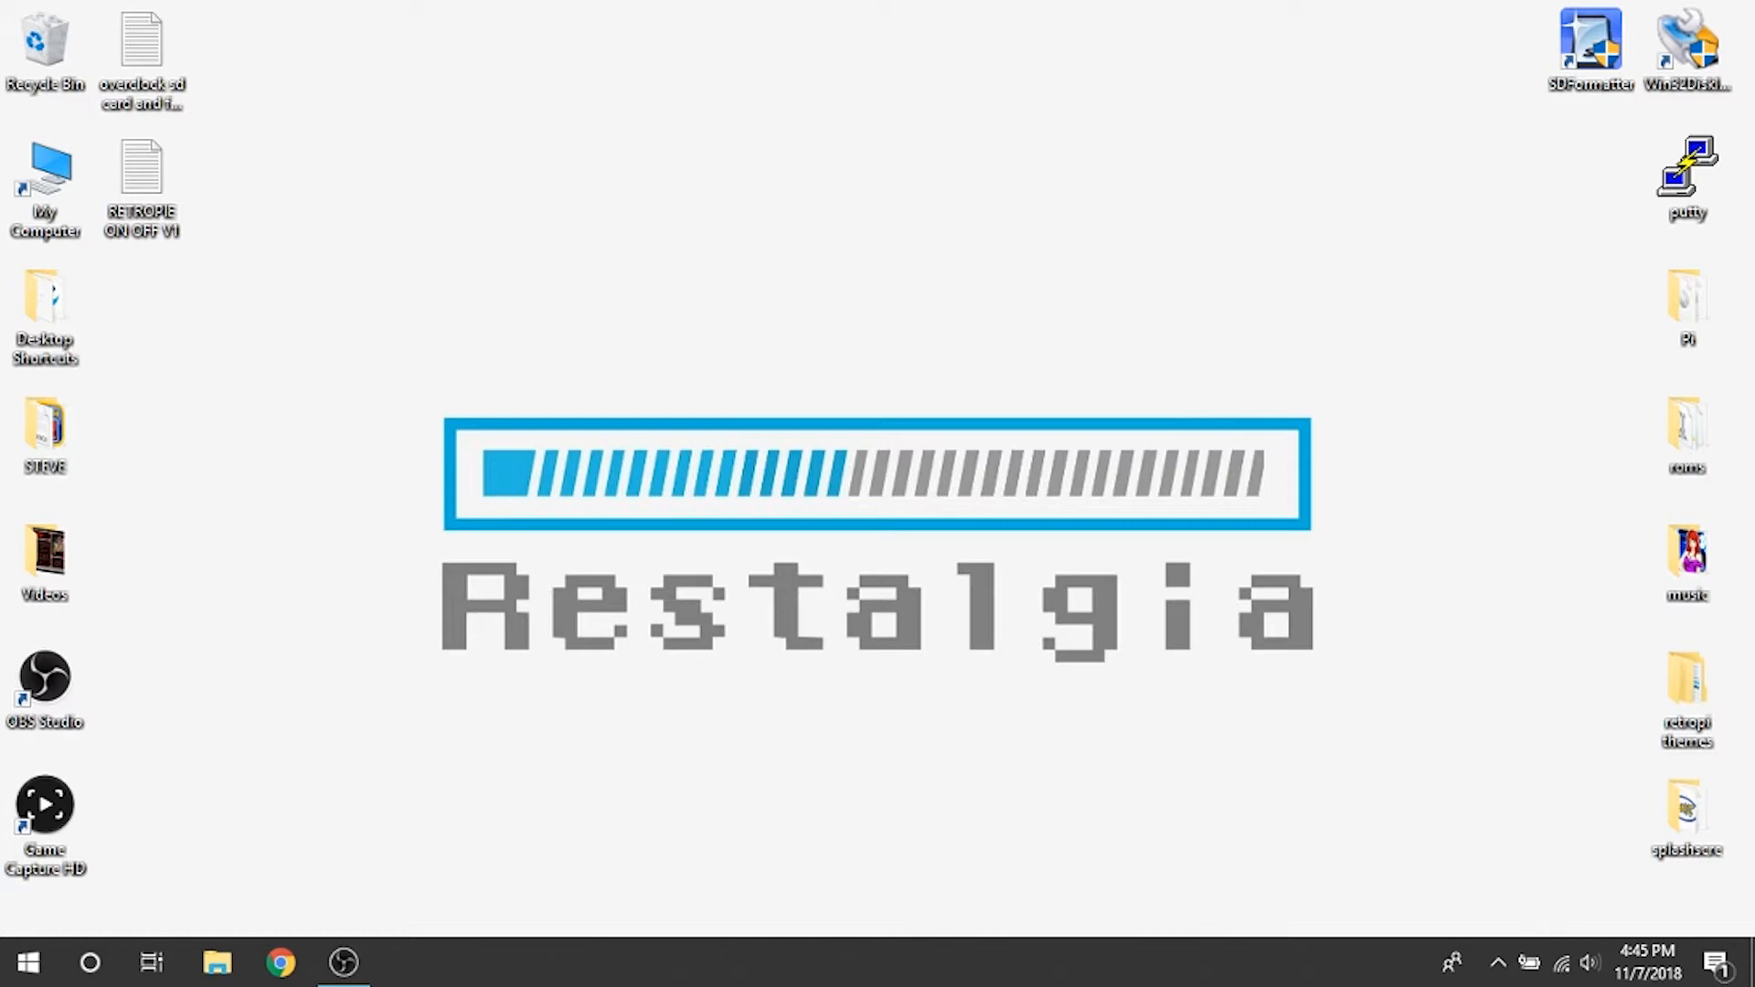
# Search the Start menu for the \\retropie network path
pyautogui.click(27, 961)
pyautogui.write('\\')
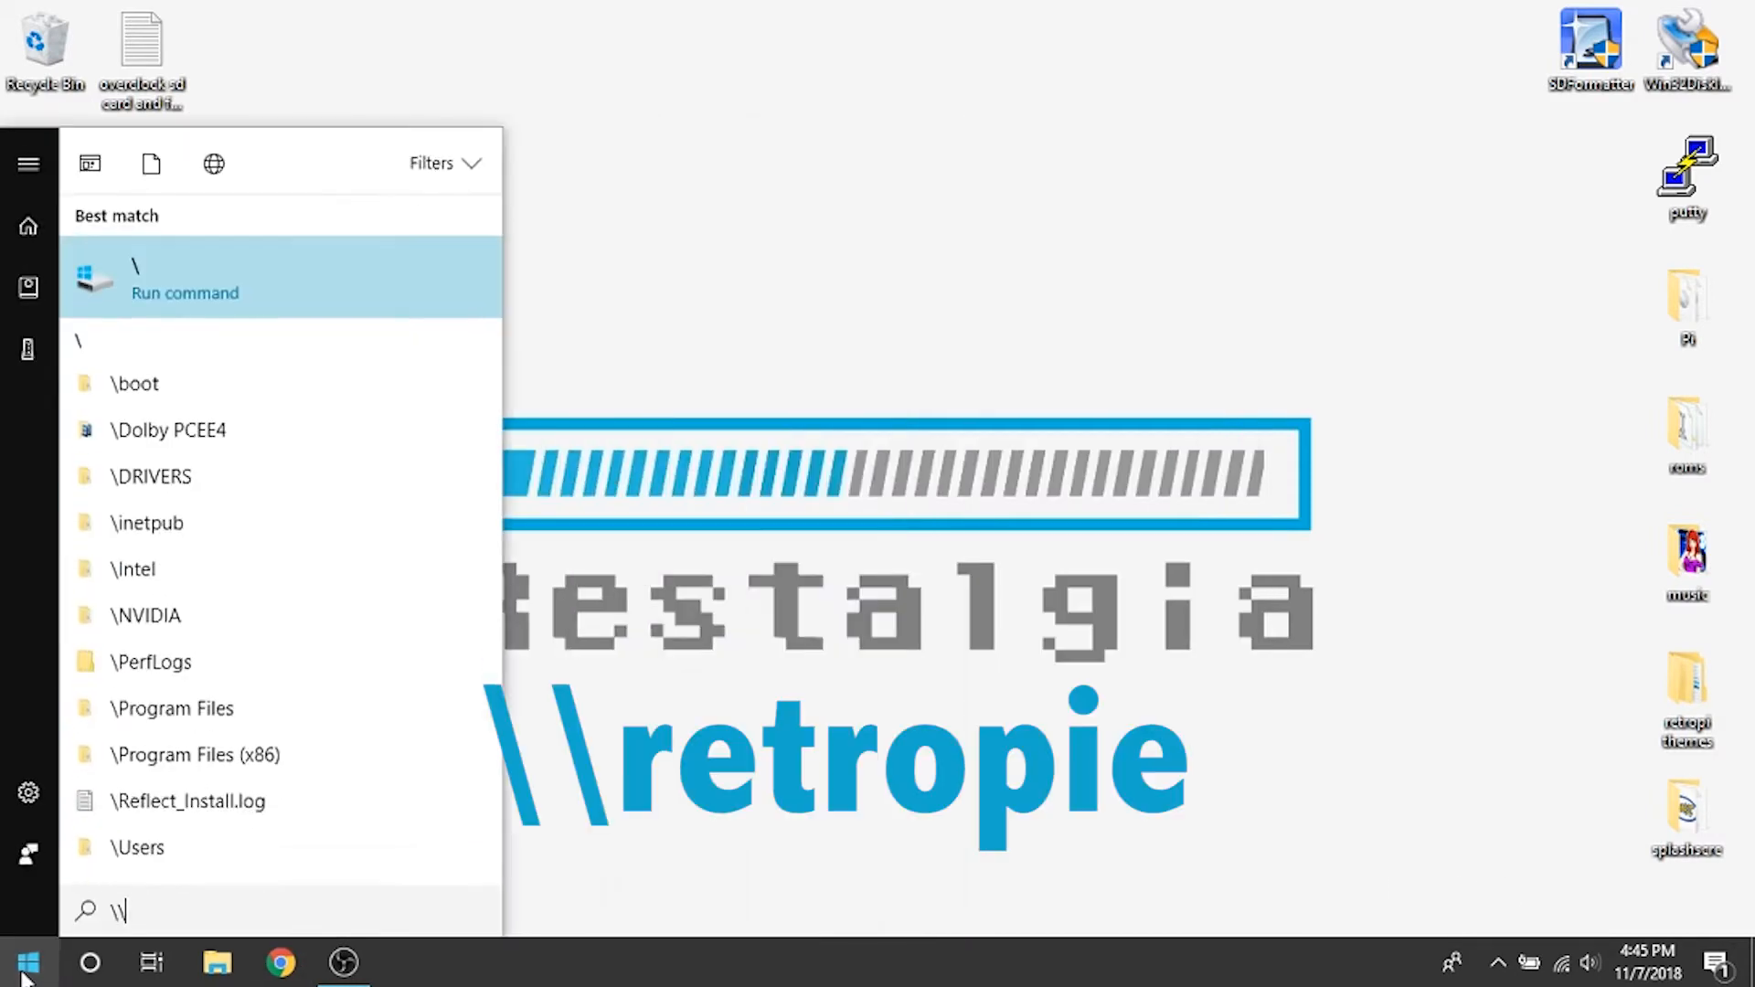
pyautogui.write('\\retropie')
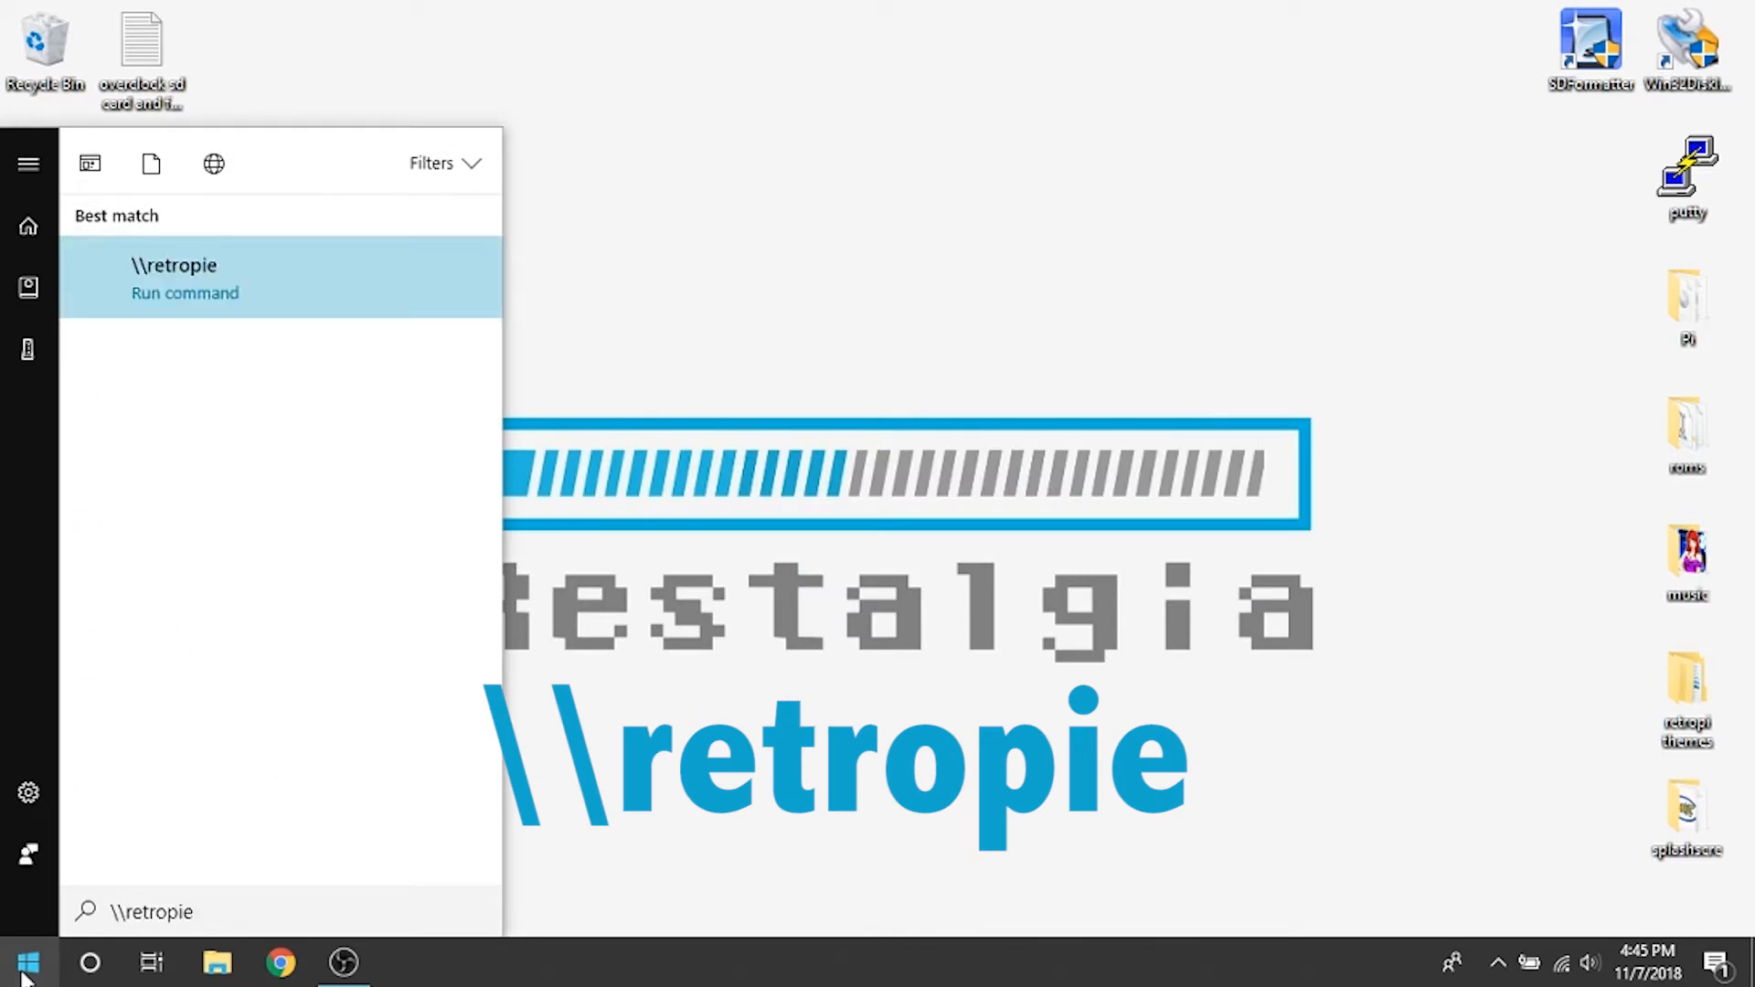
# Run \\retropie and enter its splashscreens folder, which holds only a README
pyautogui.click(184, 278)
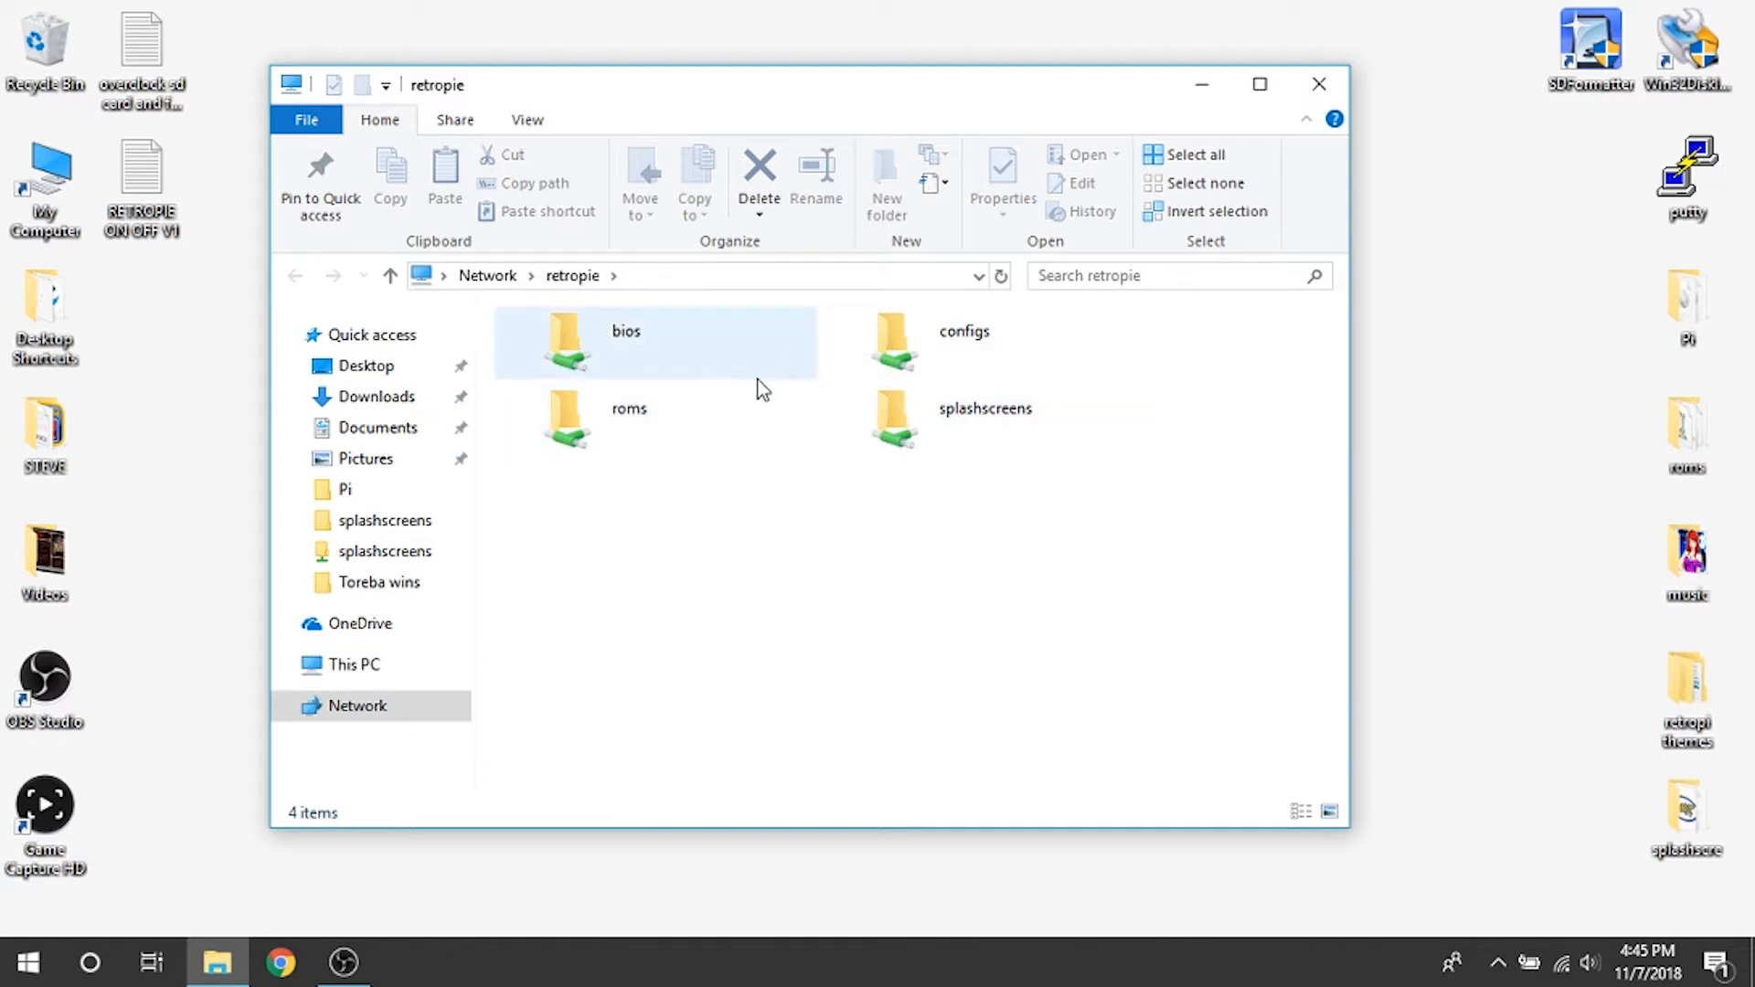
pyautogui.click(654, 420)
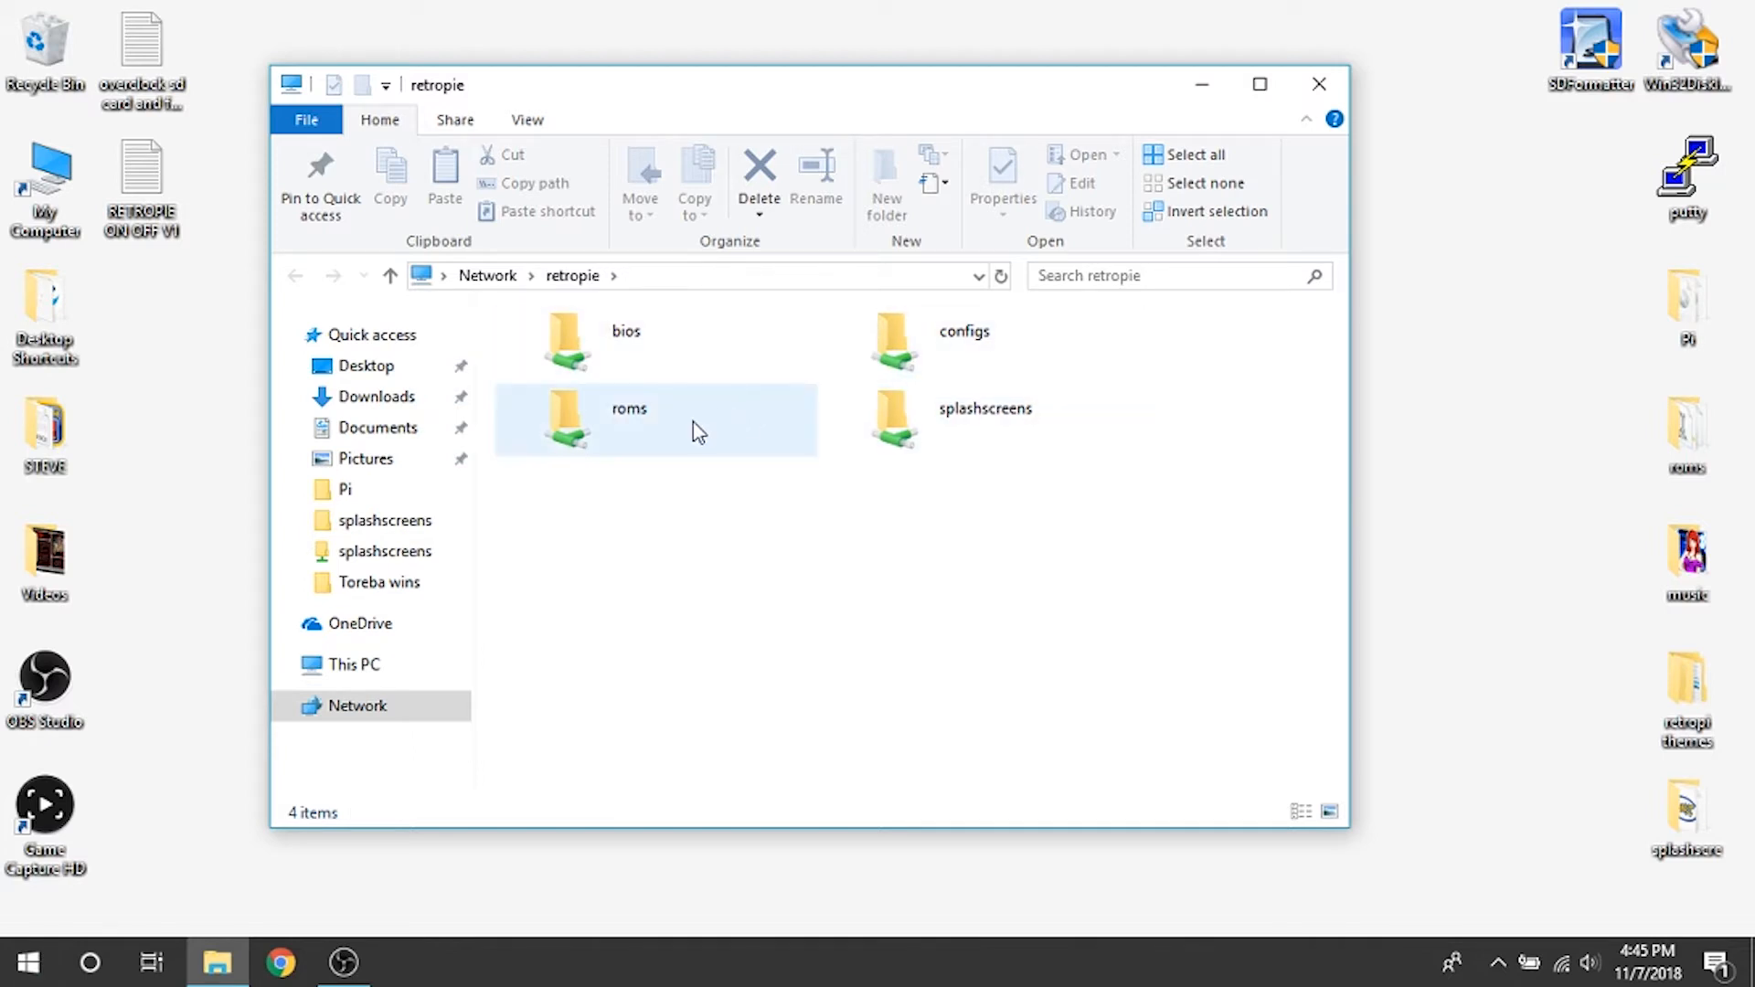
pyautogui.moveTo(1005, 435)
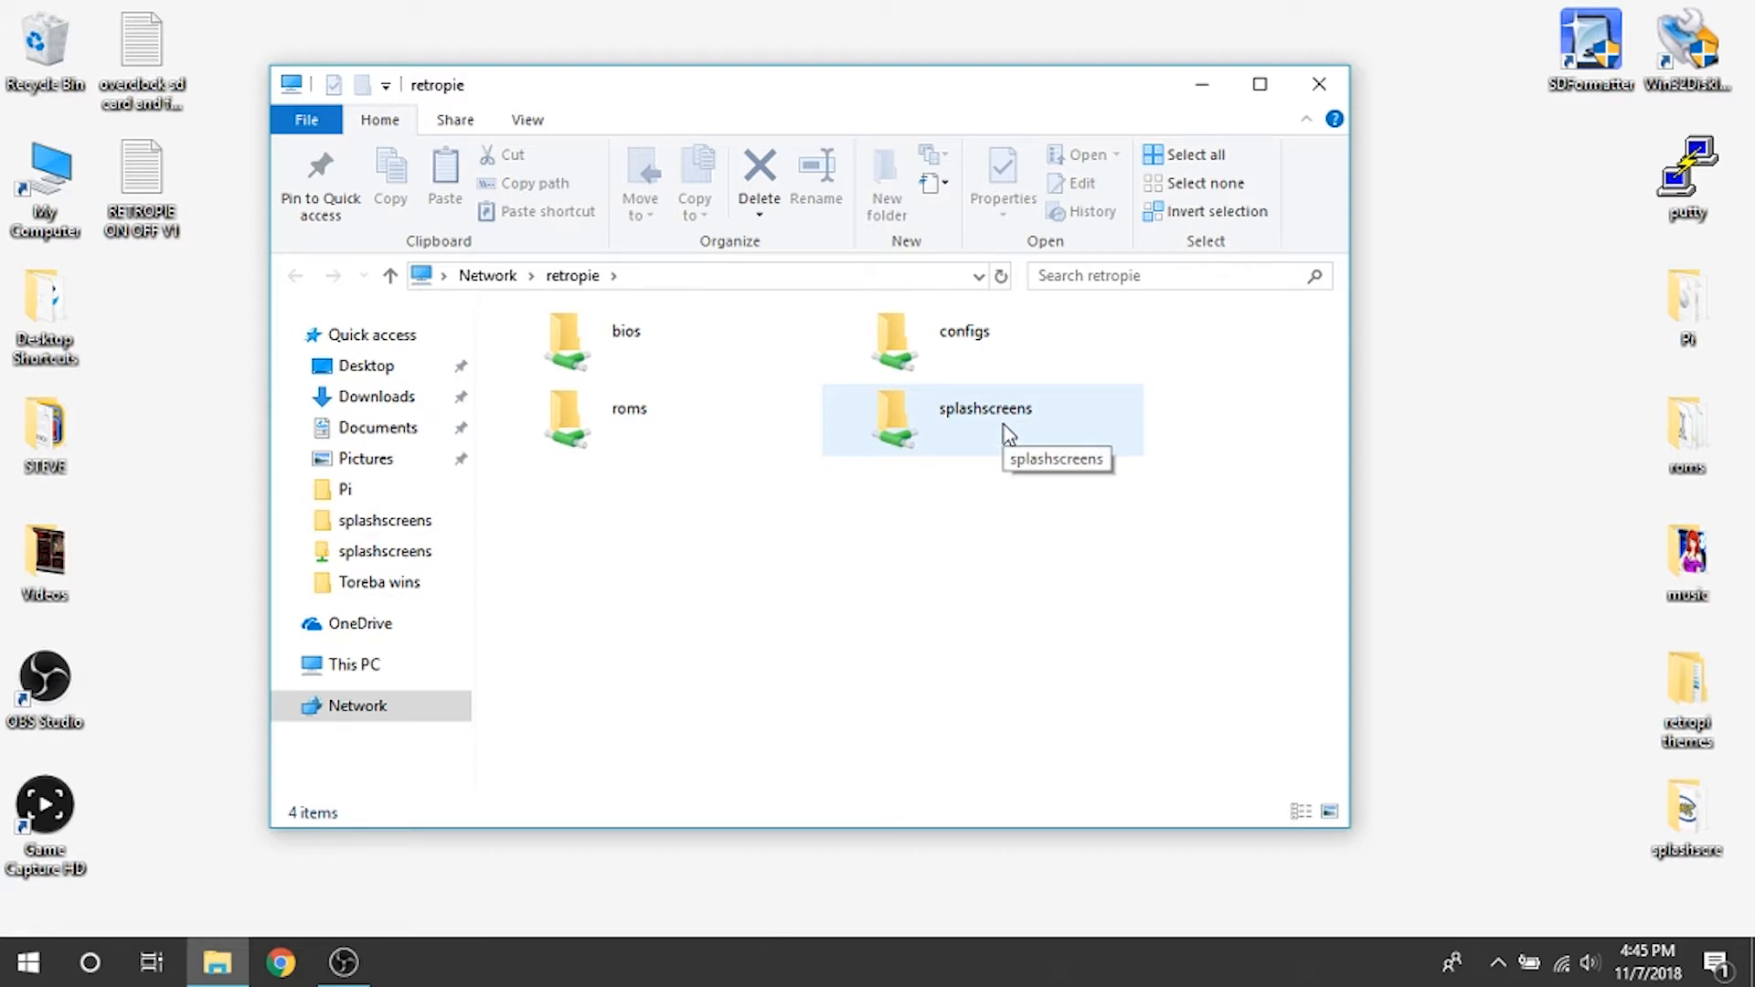
pyautogui.doubleClick(983, 420)
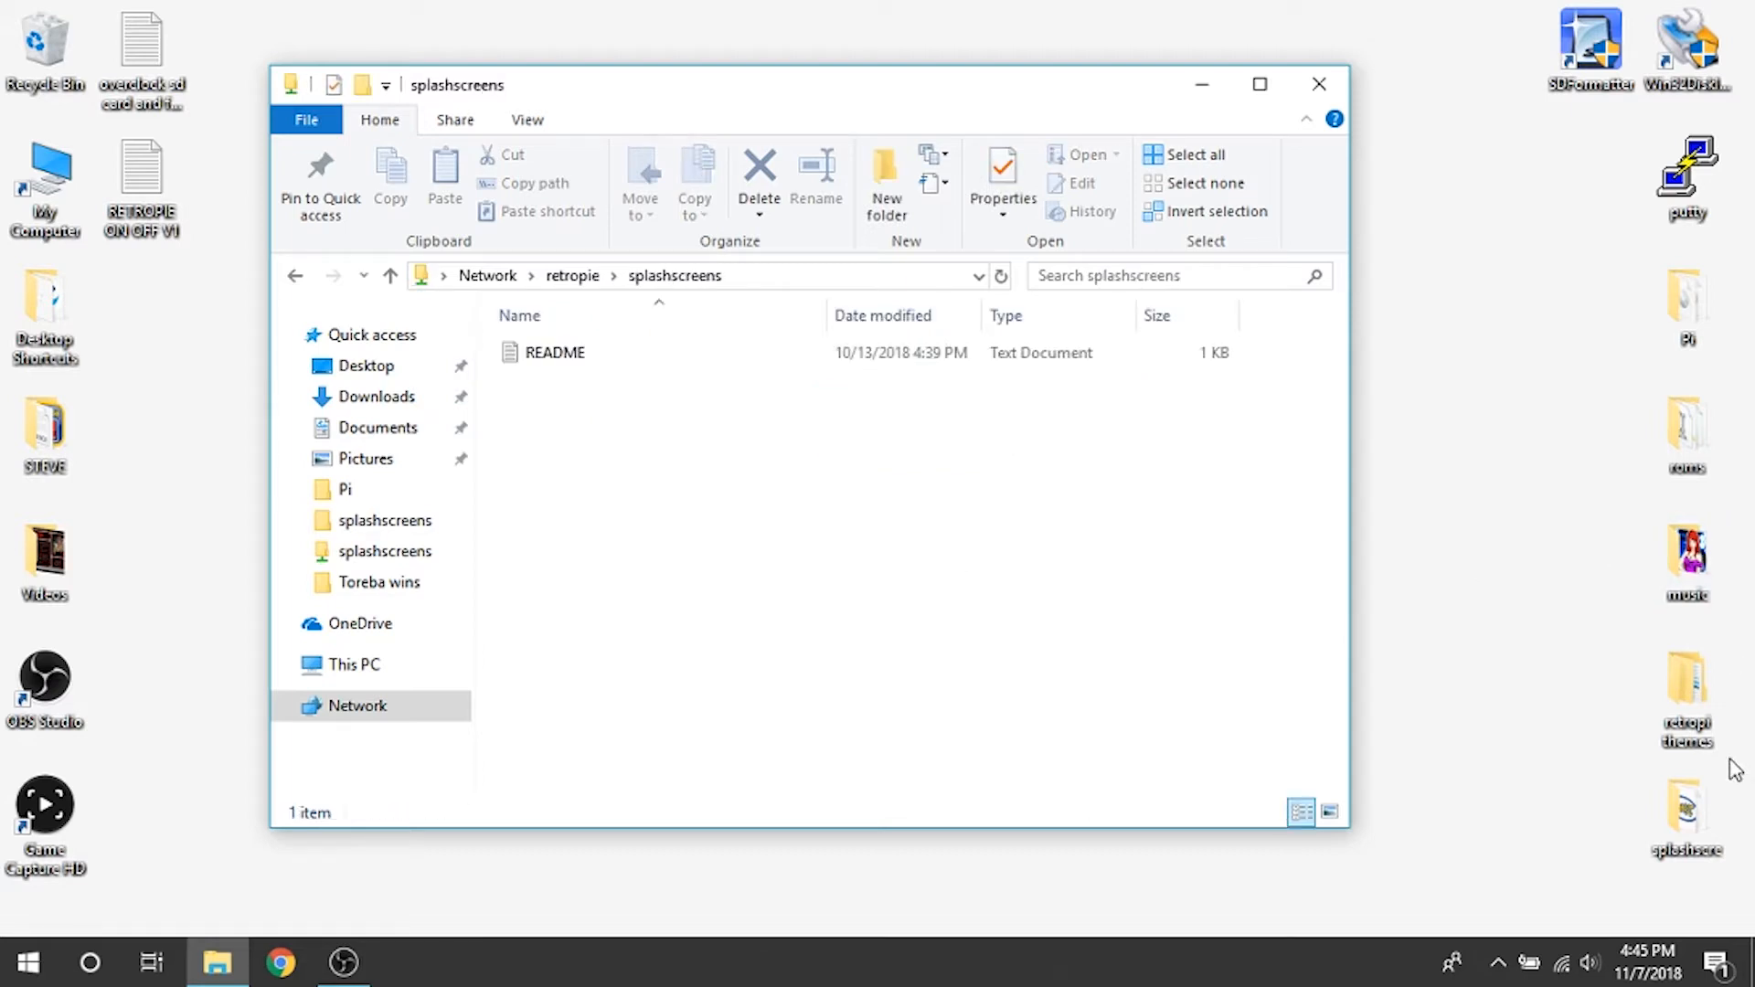
pyautogui.moveTo(956, 88)
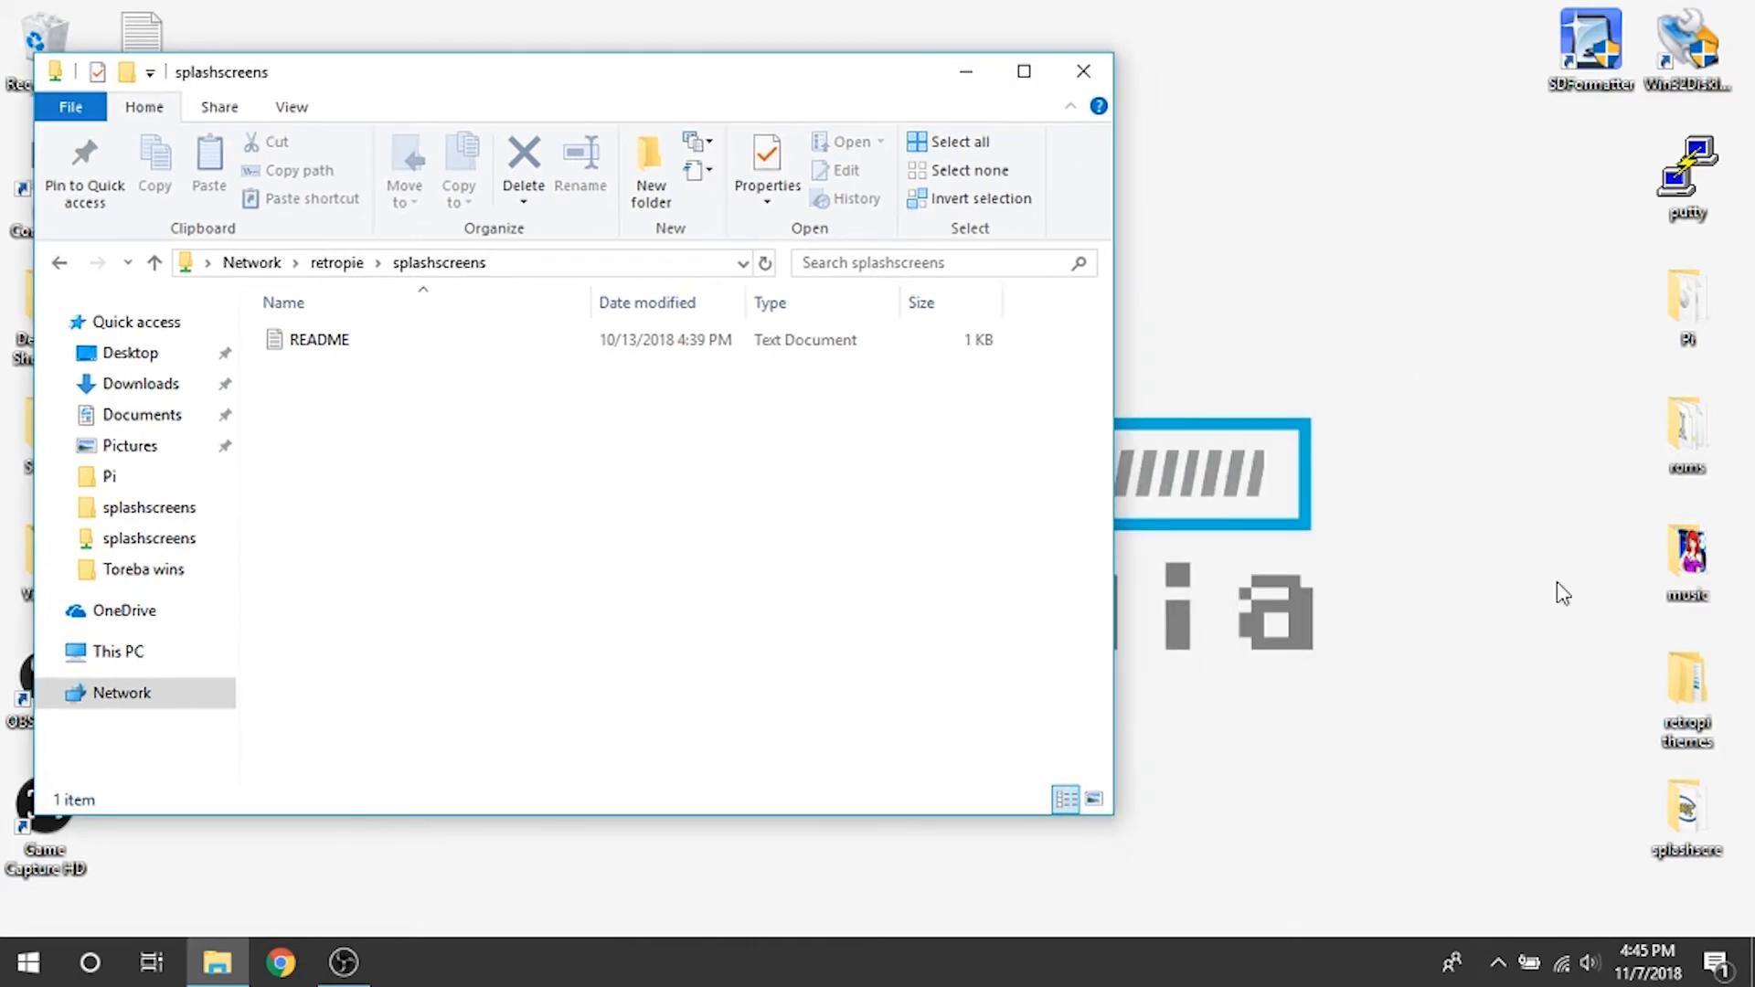
pyautogui.click(1686, 828)
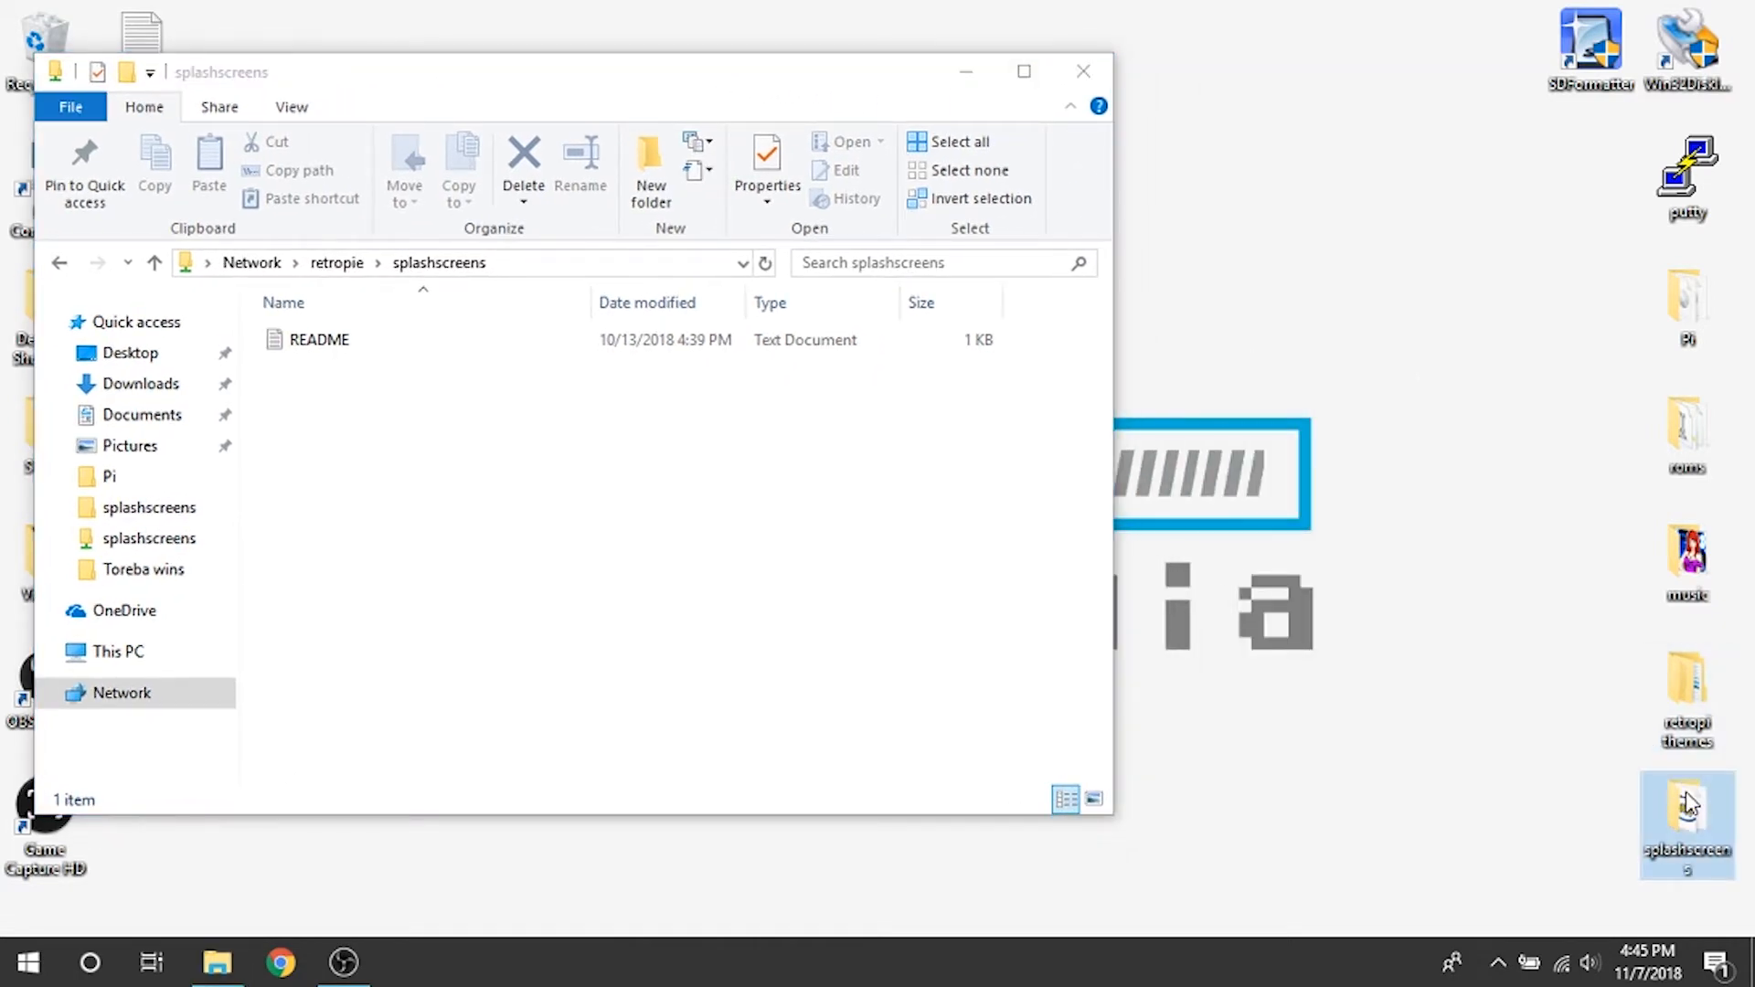
# Show the local splashscreens folder beside the share and preview the PiStation Boot video in Movies & TV
pyautogui.doubleClick(1688, 822)
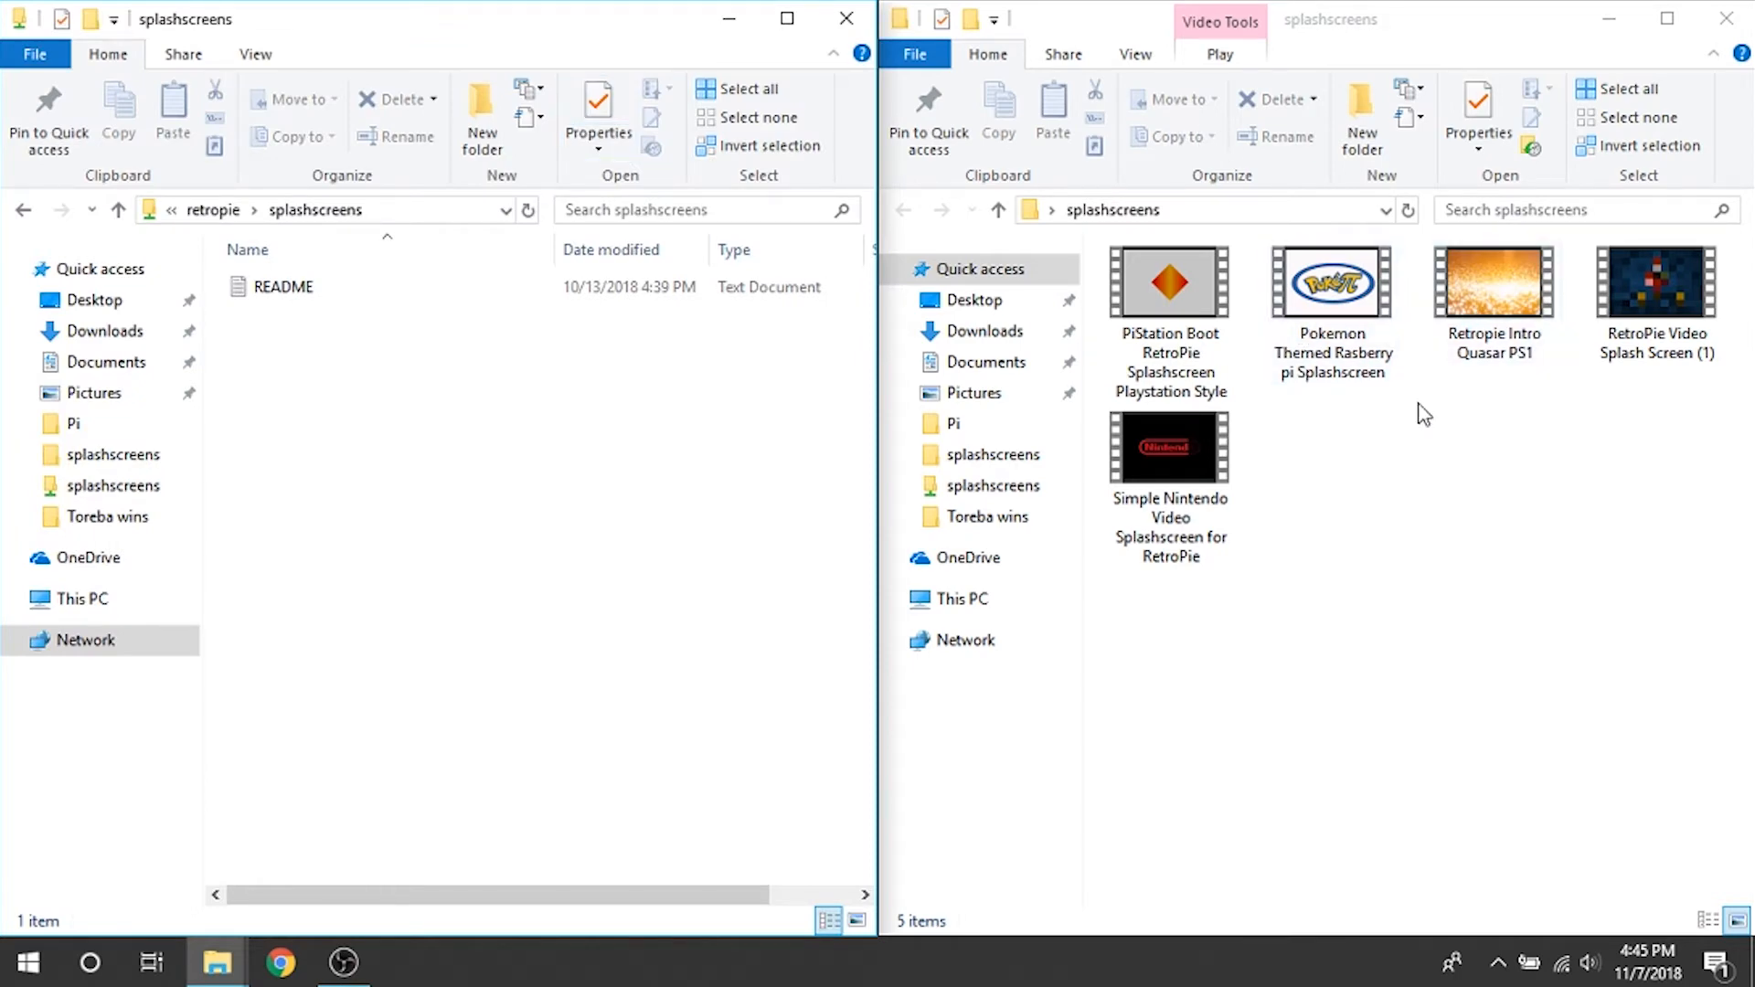
pyautogui.click(1169, 285)
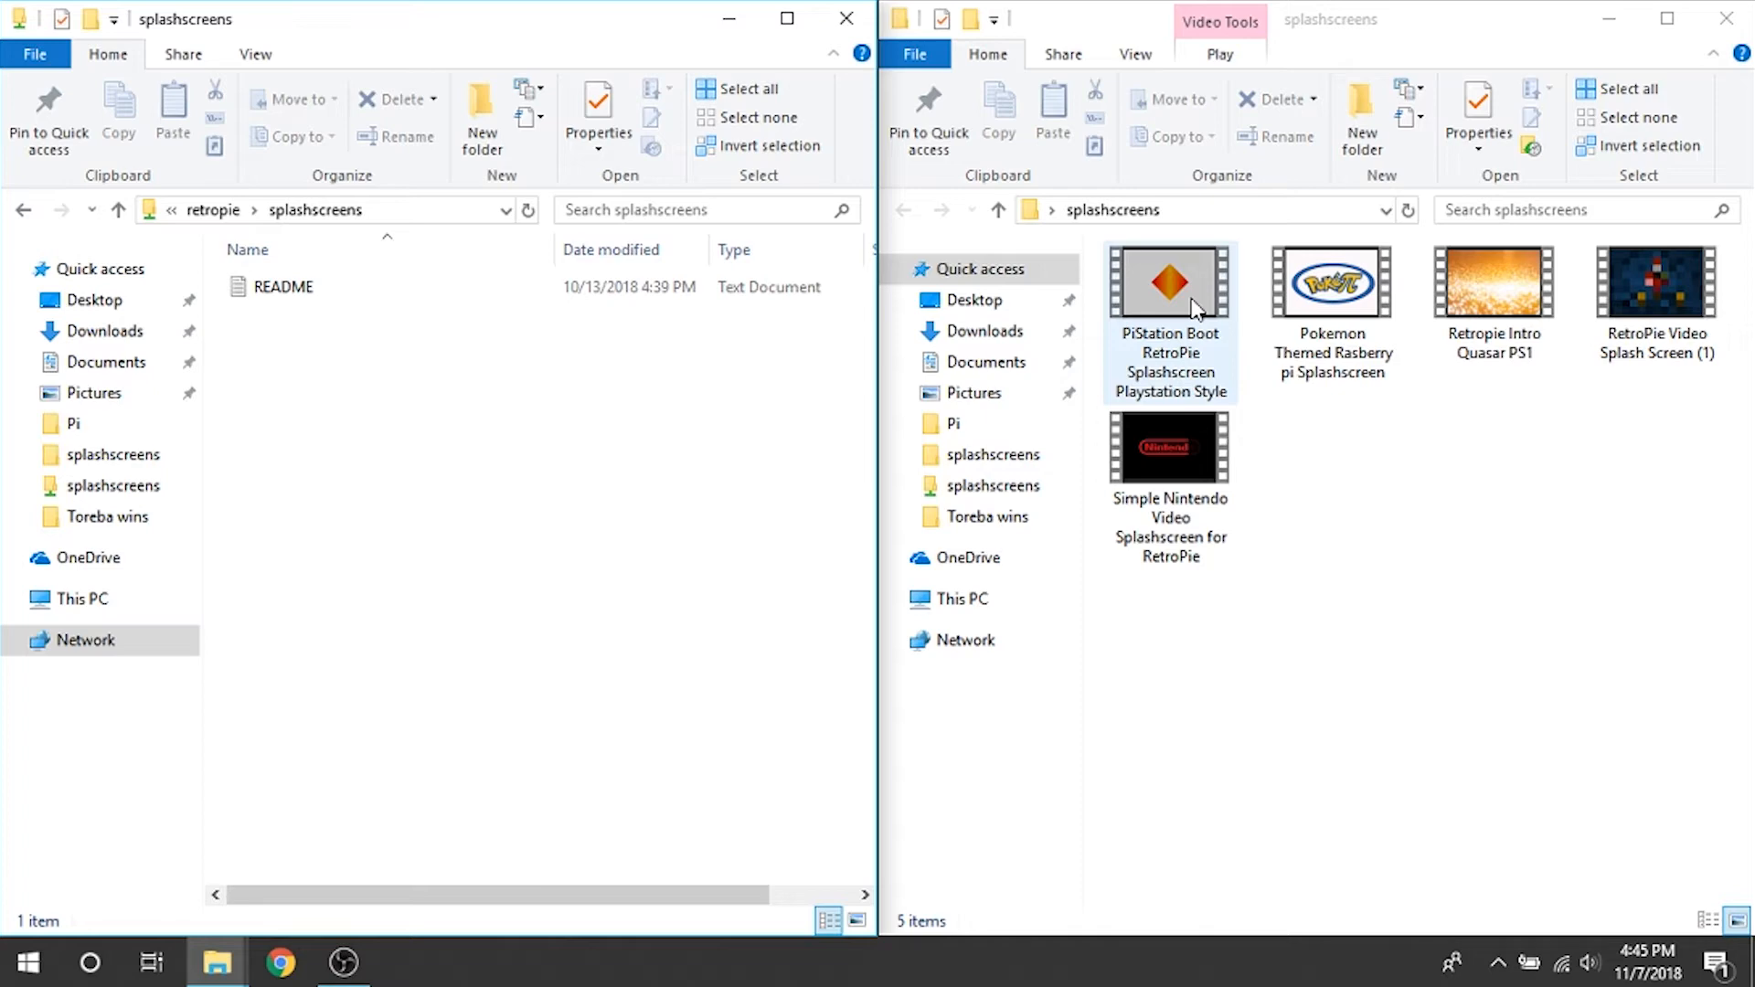
pyautogui.click(1169, 284)
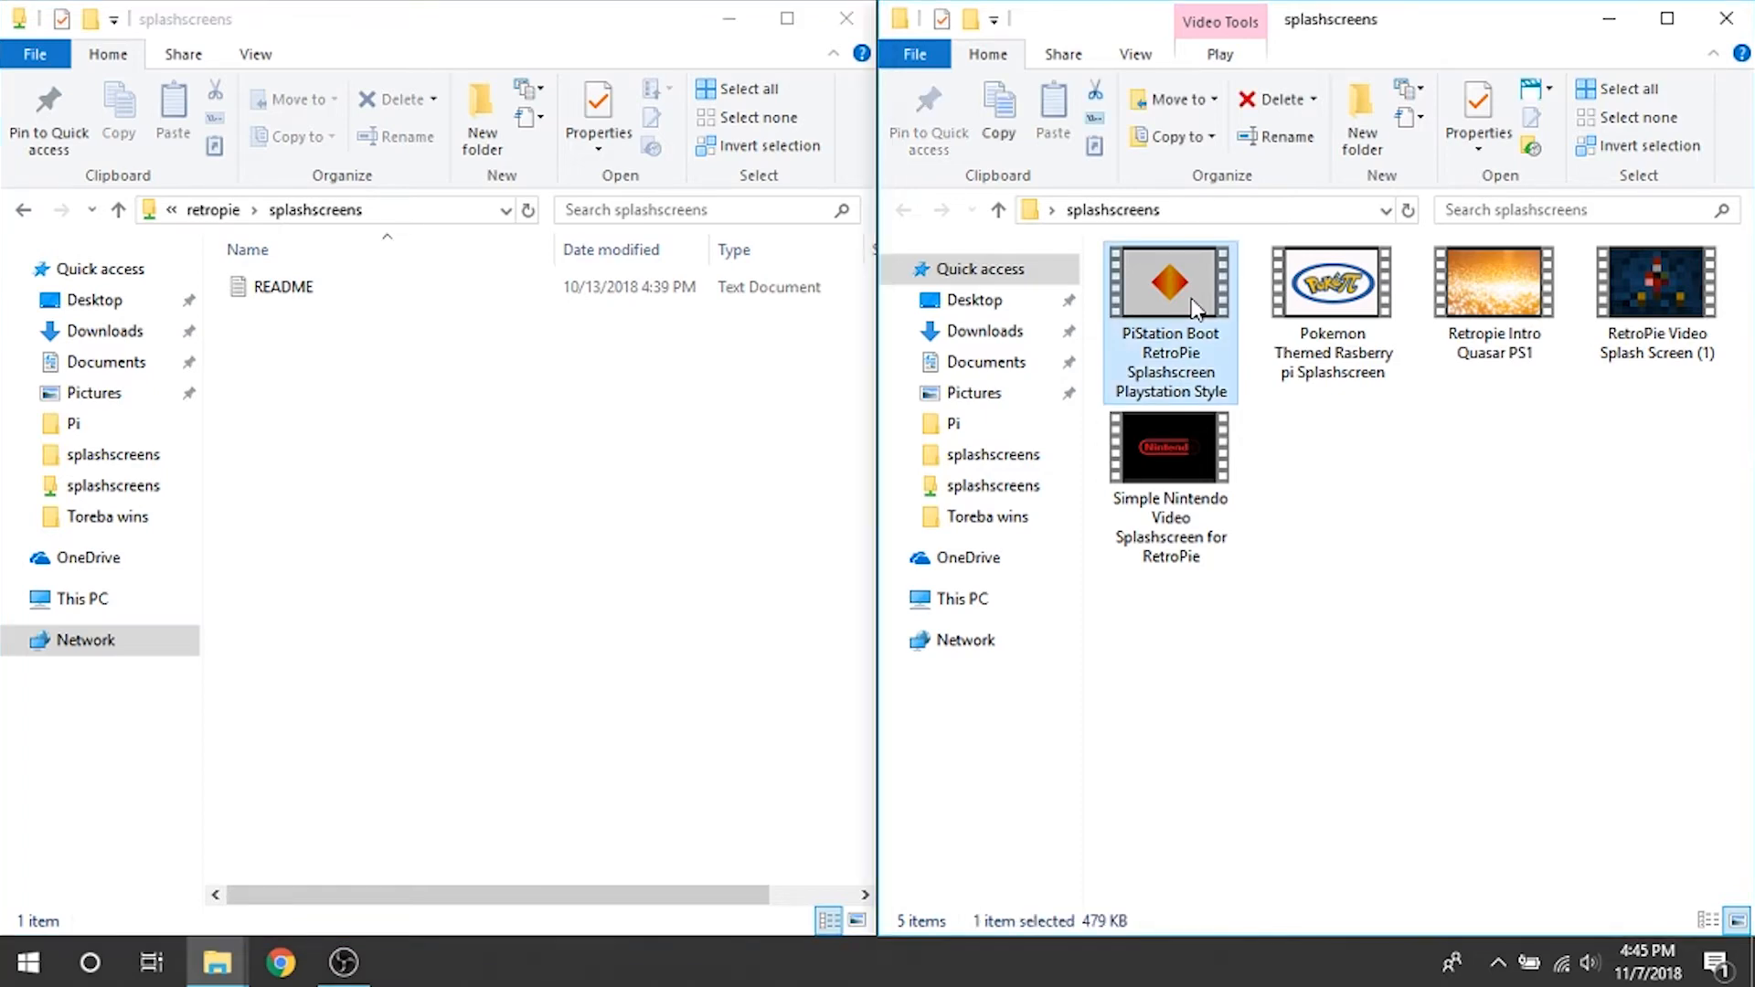
pyautogui.doubleClick(1168, 281)
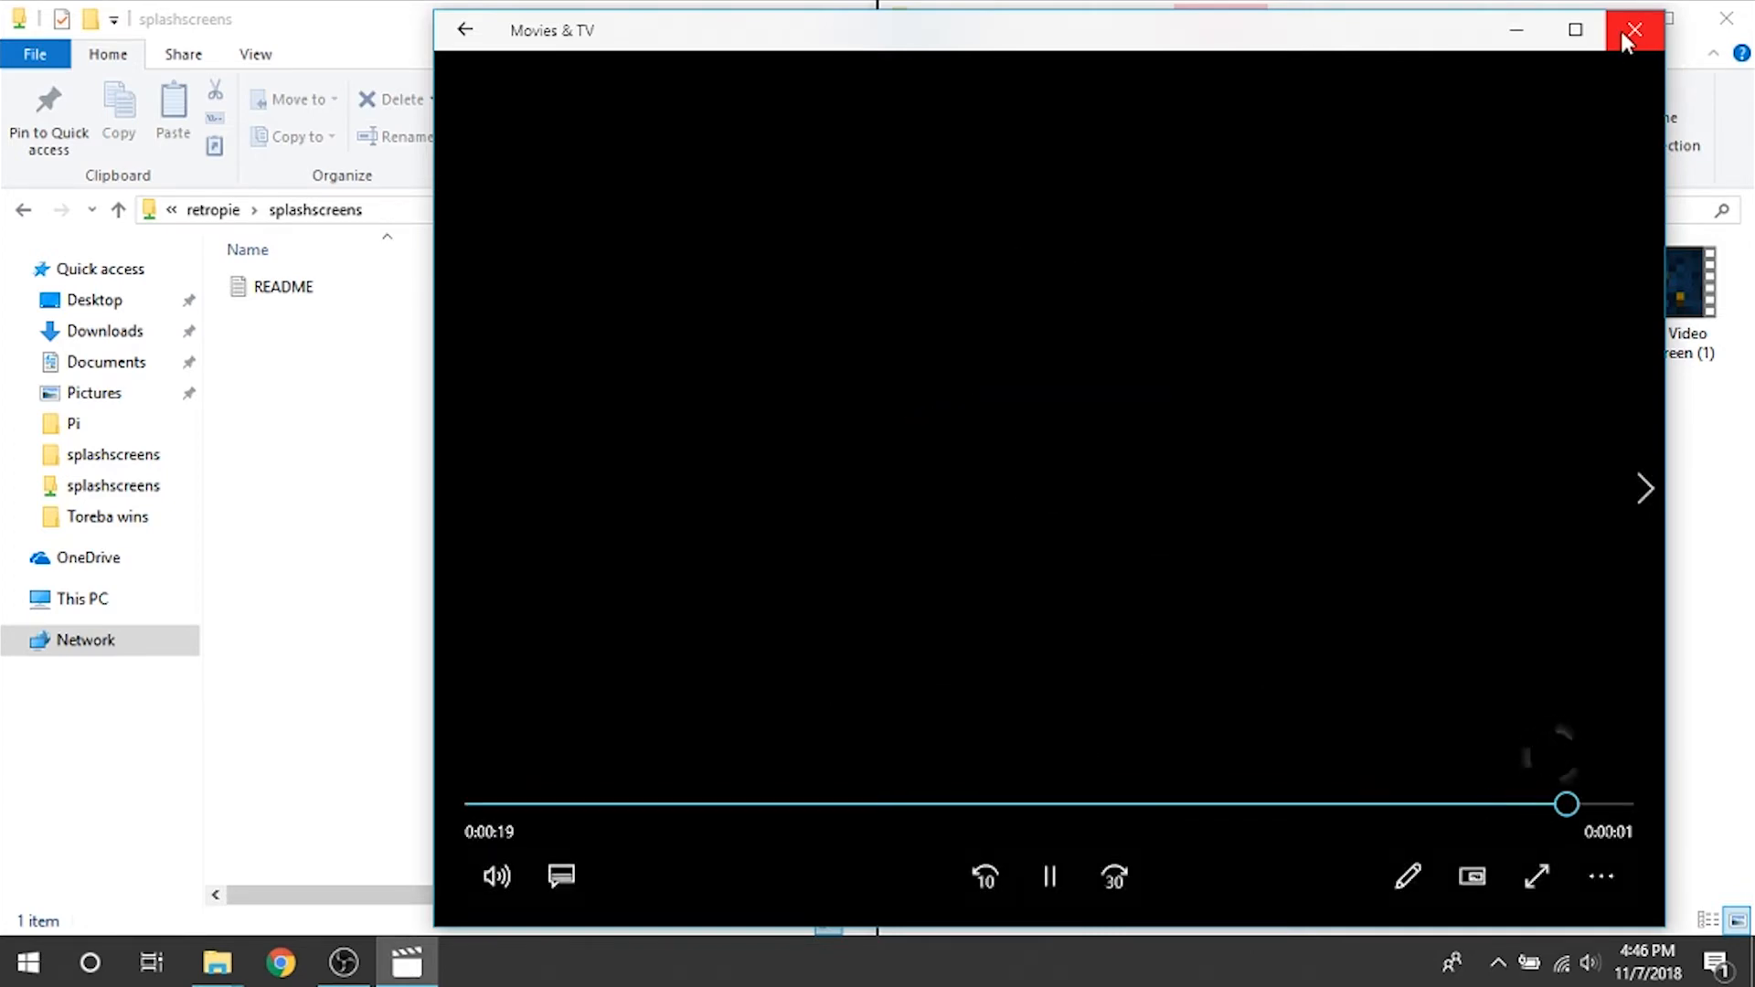
pyautogui.click(1632, 31)
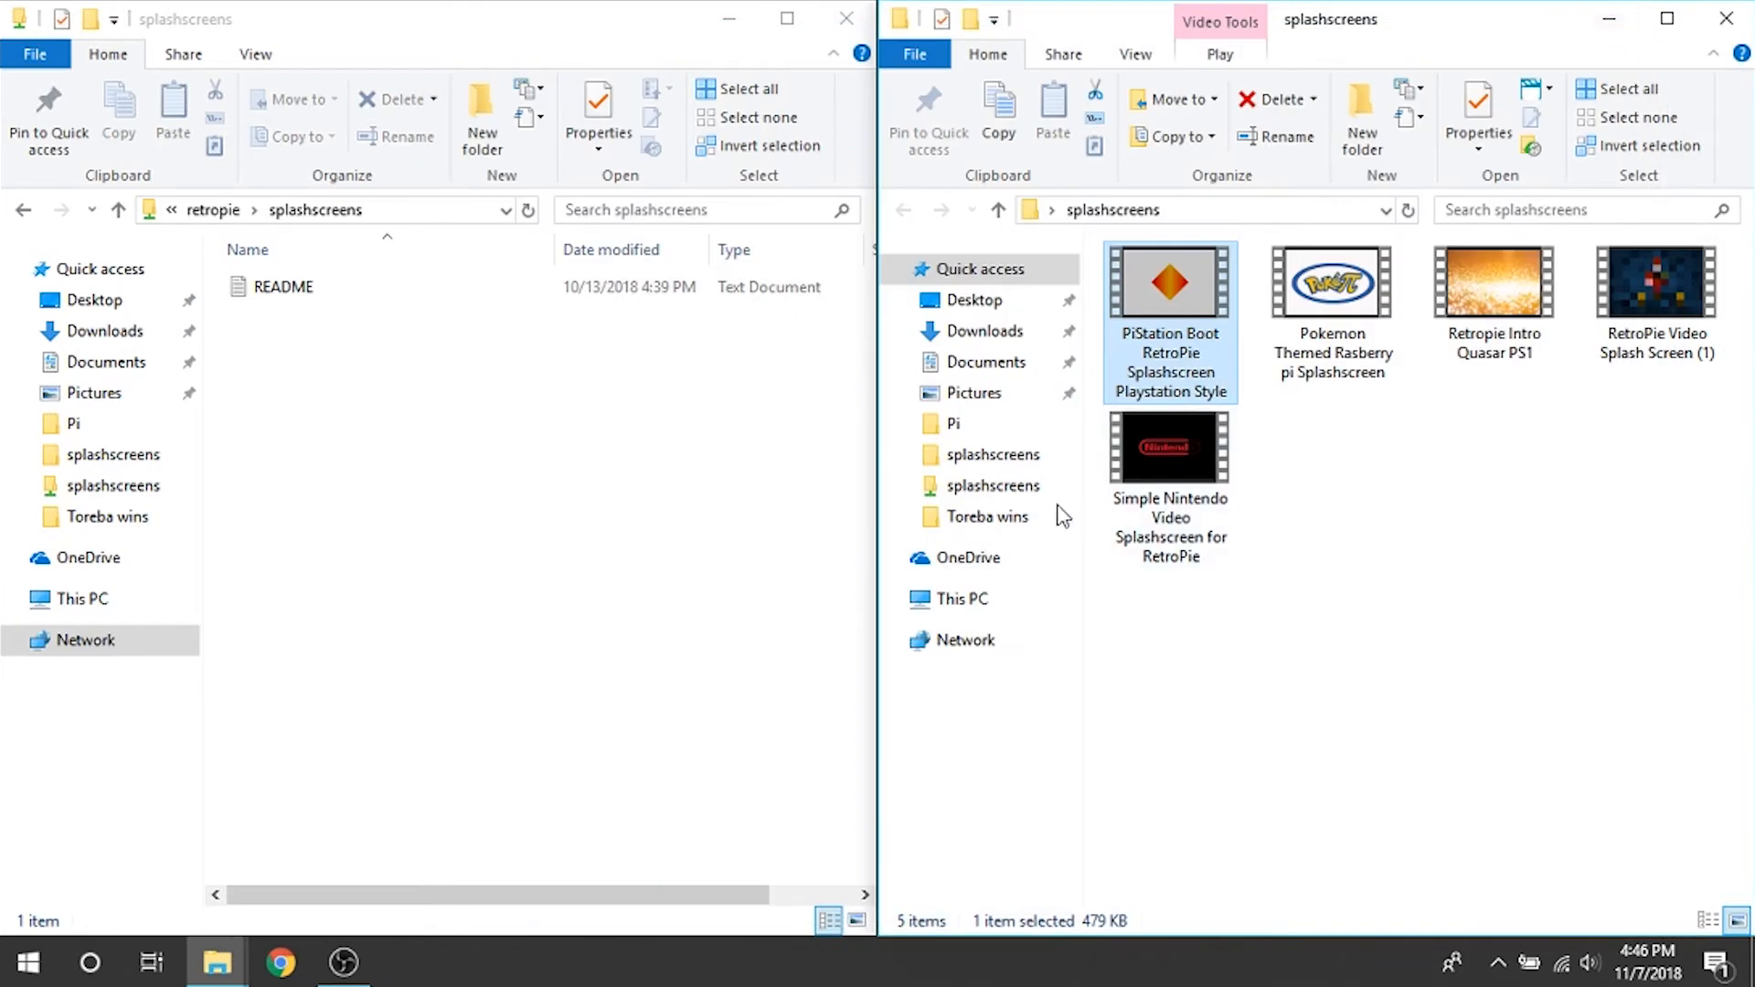
pyautogui.moveTo(648, 389)
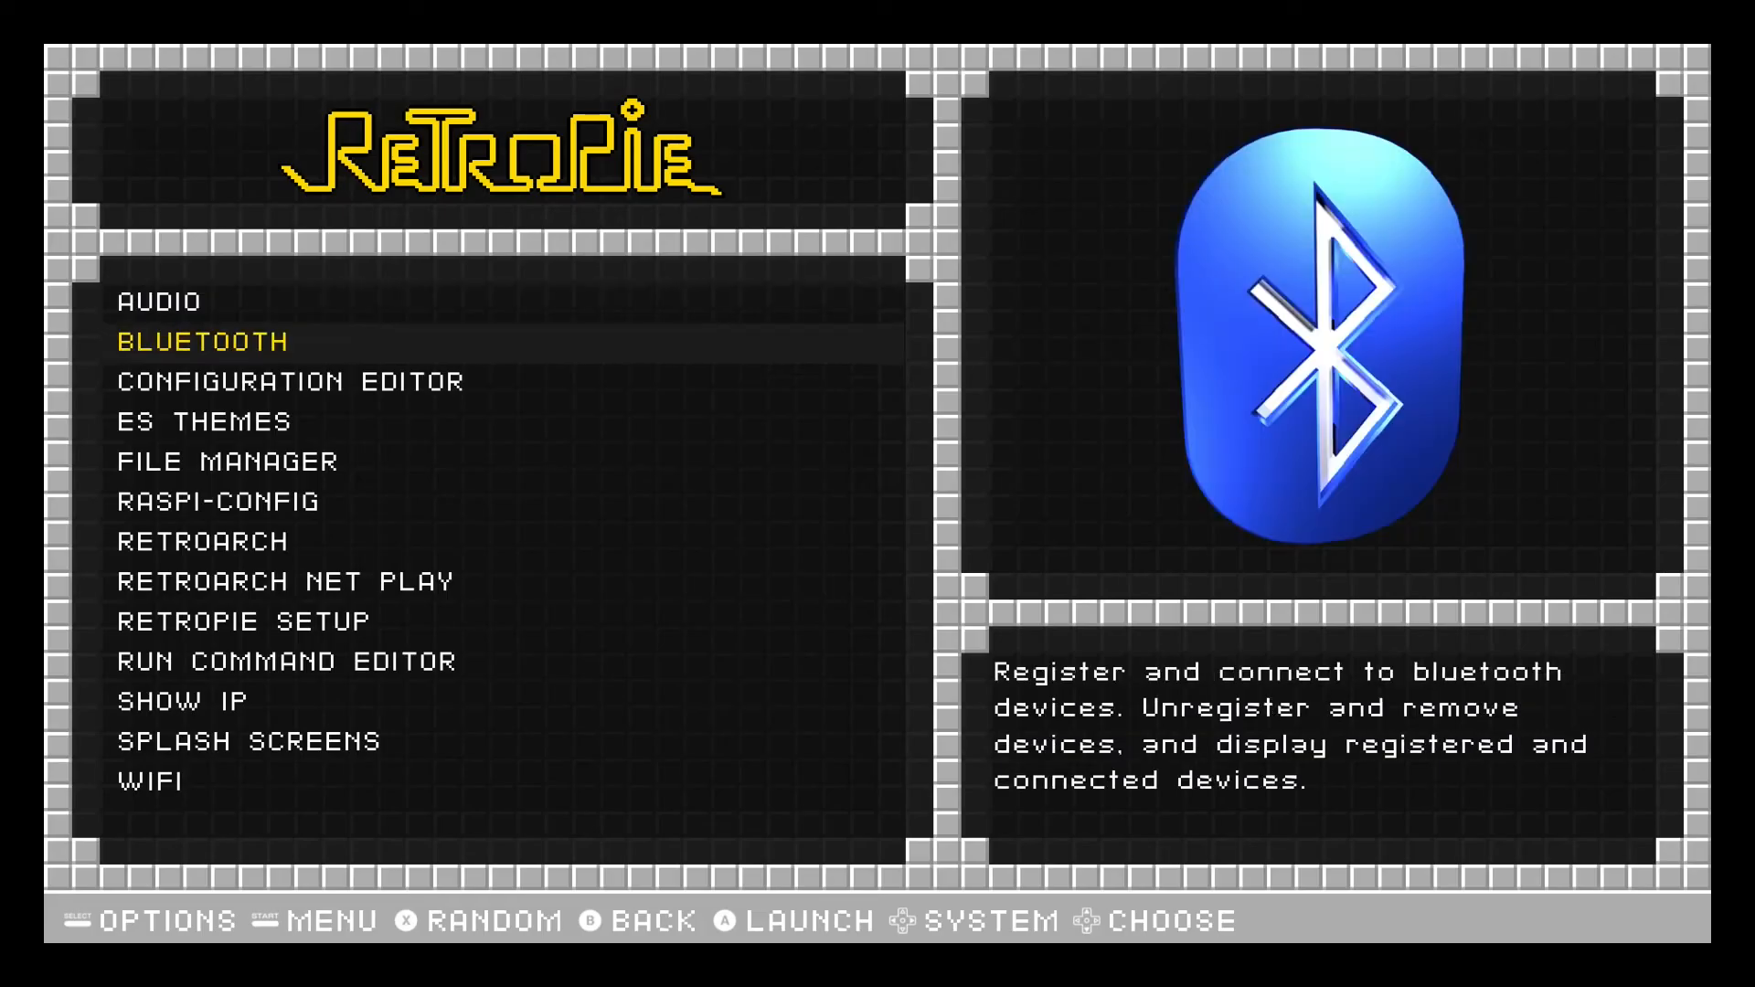
# Launch the SPLASH SCREENS entry from the RetroPie configuration list
pyautogui.press('down')
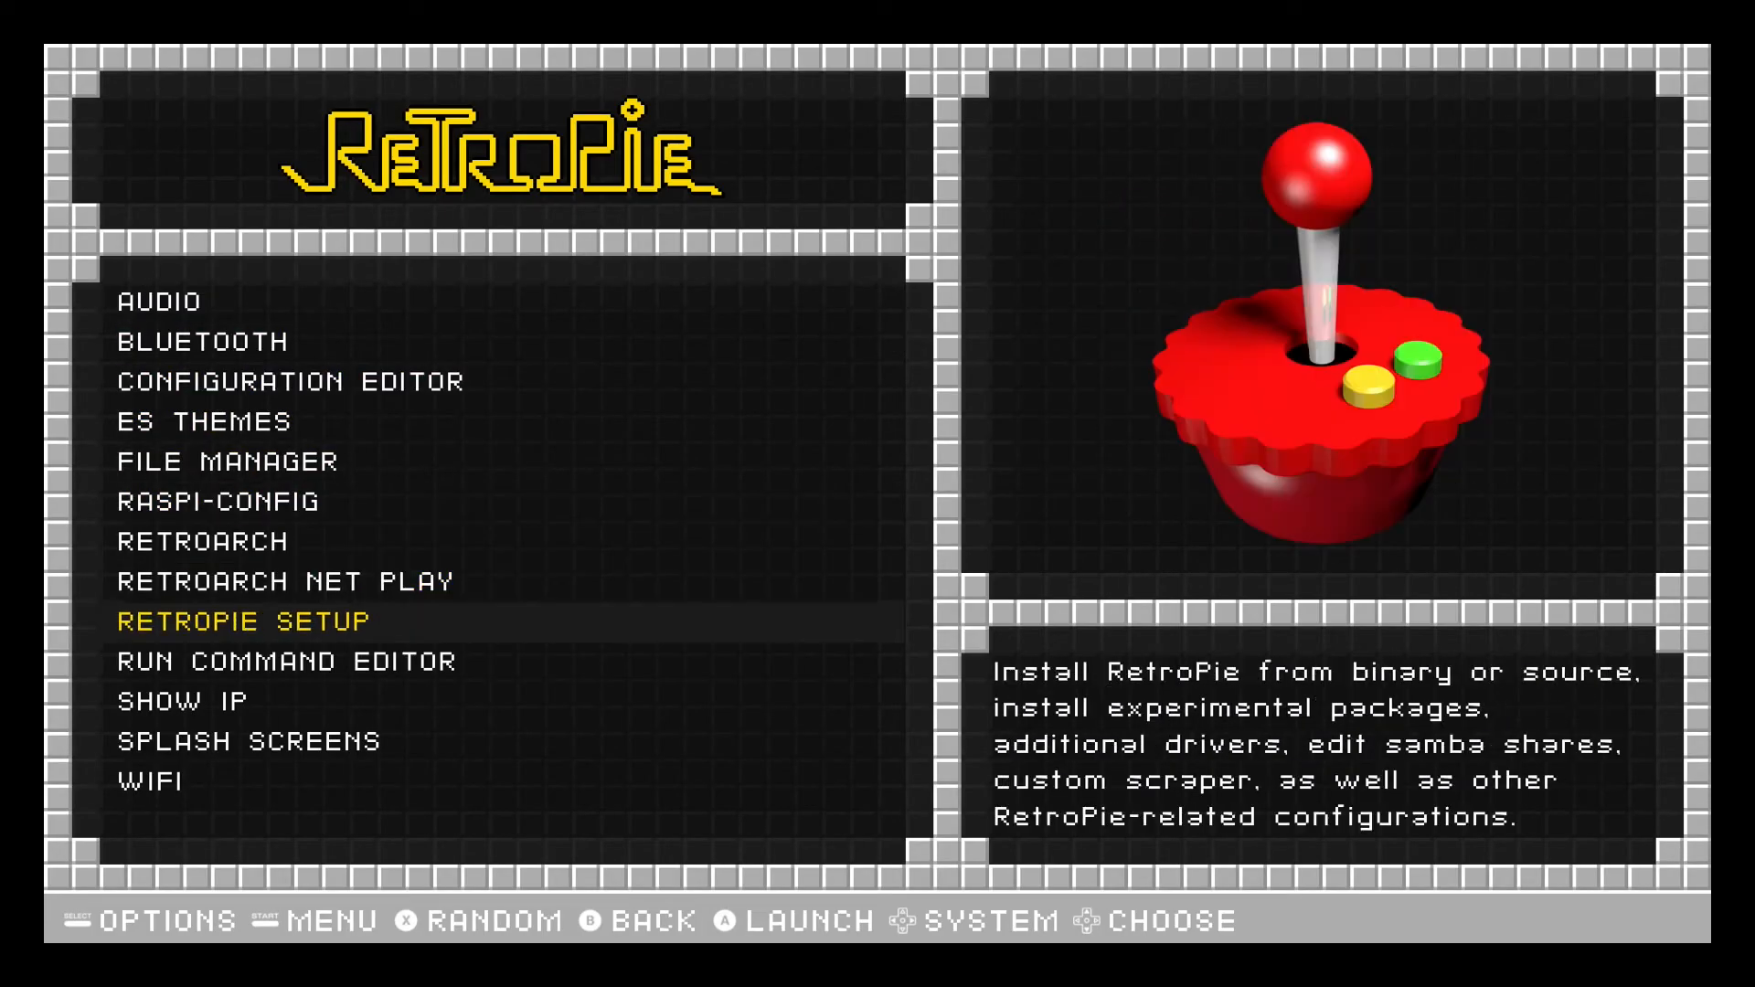
pyautogui.press('down')
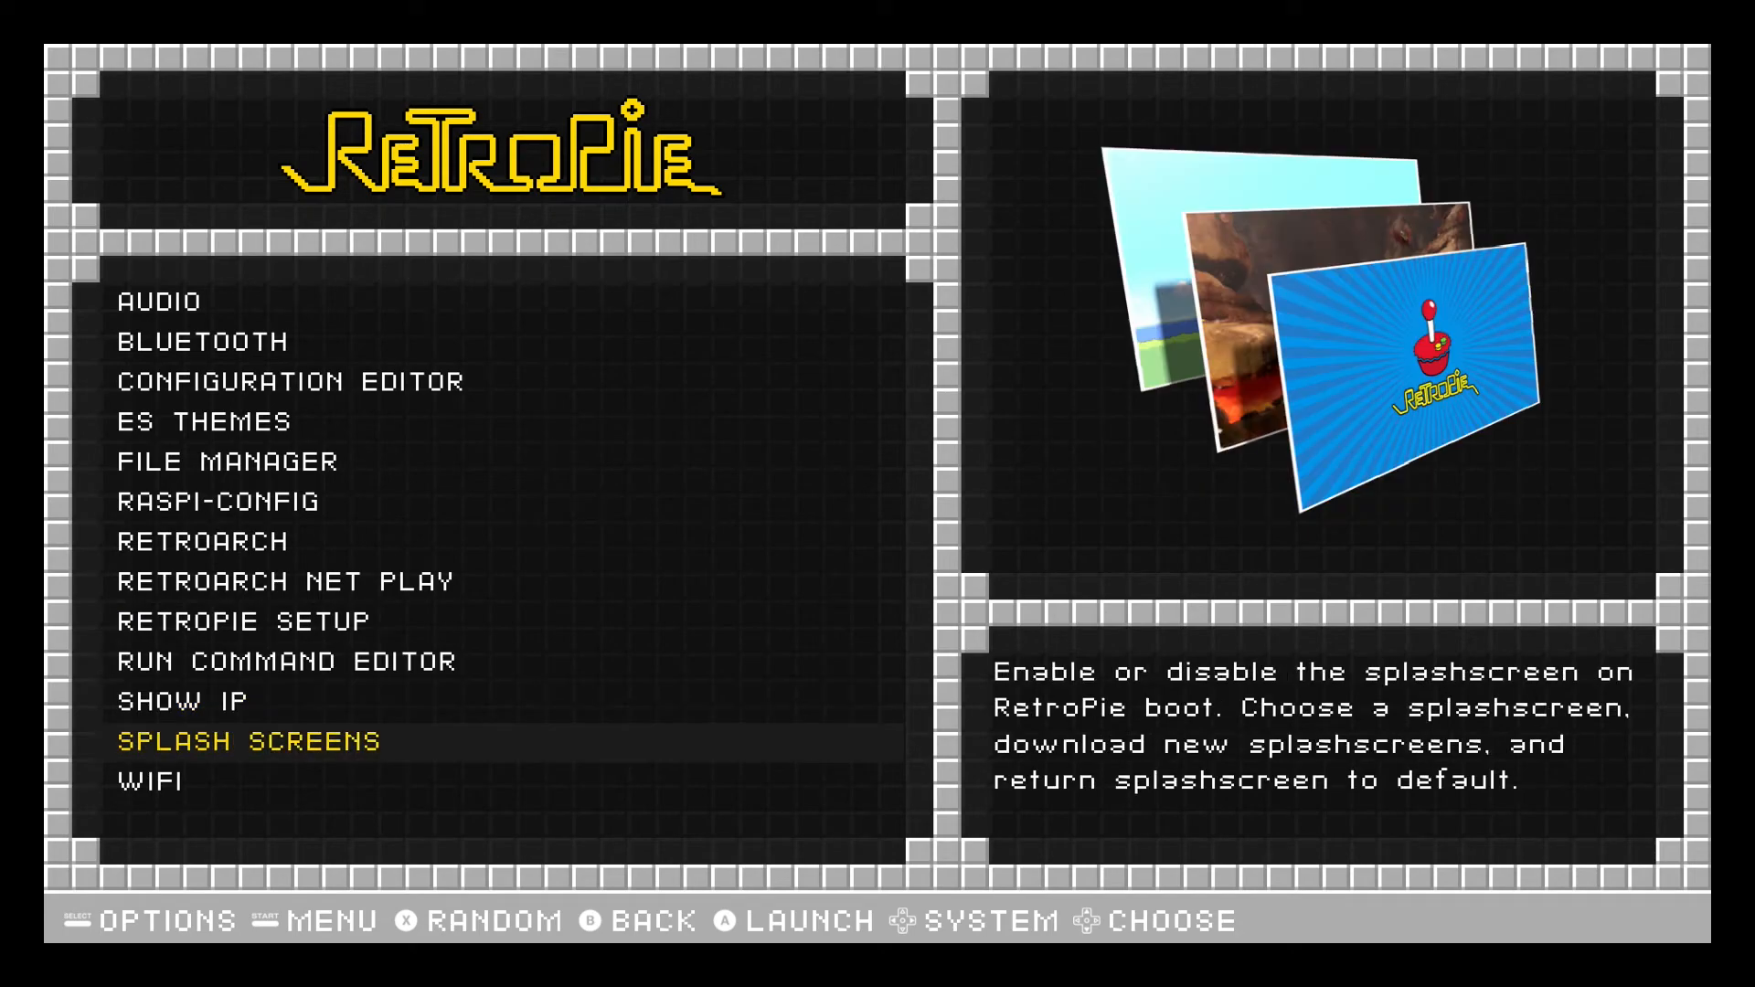
pyautogui.click(247, 741)
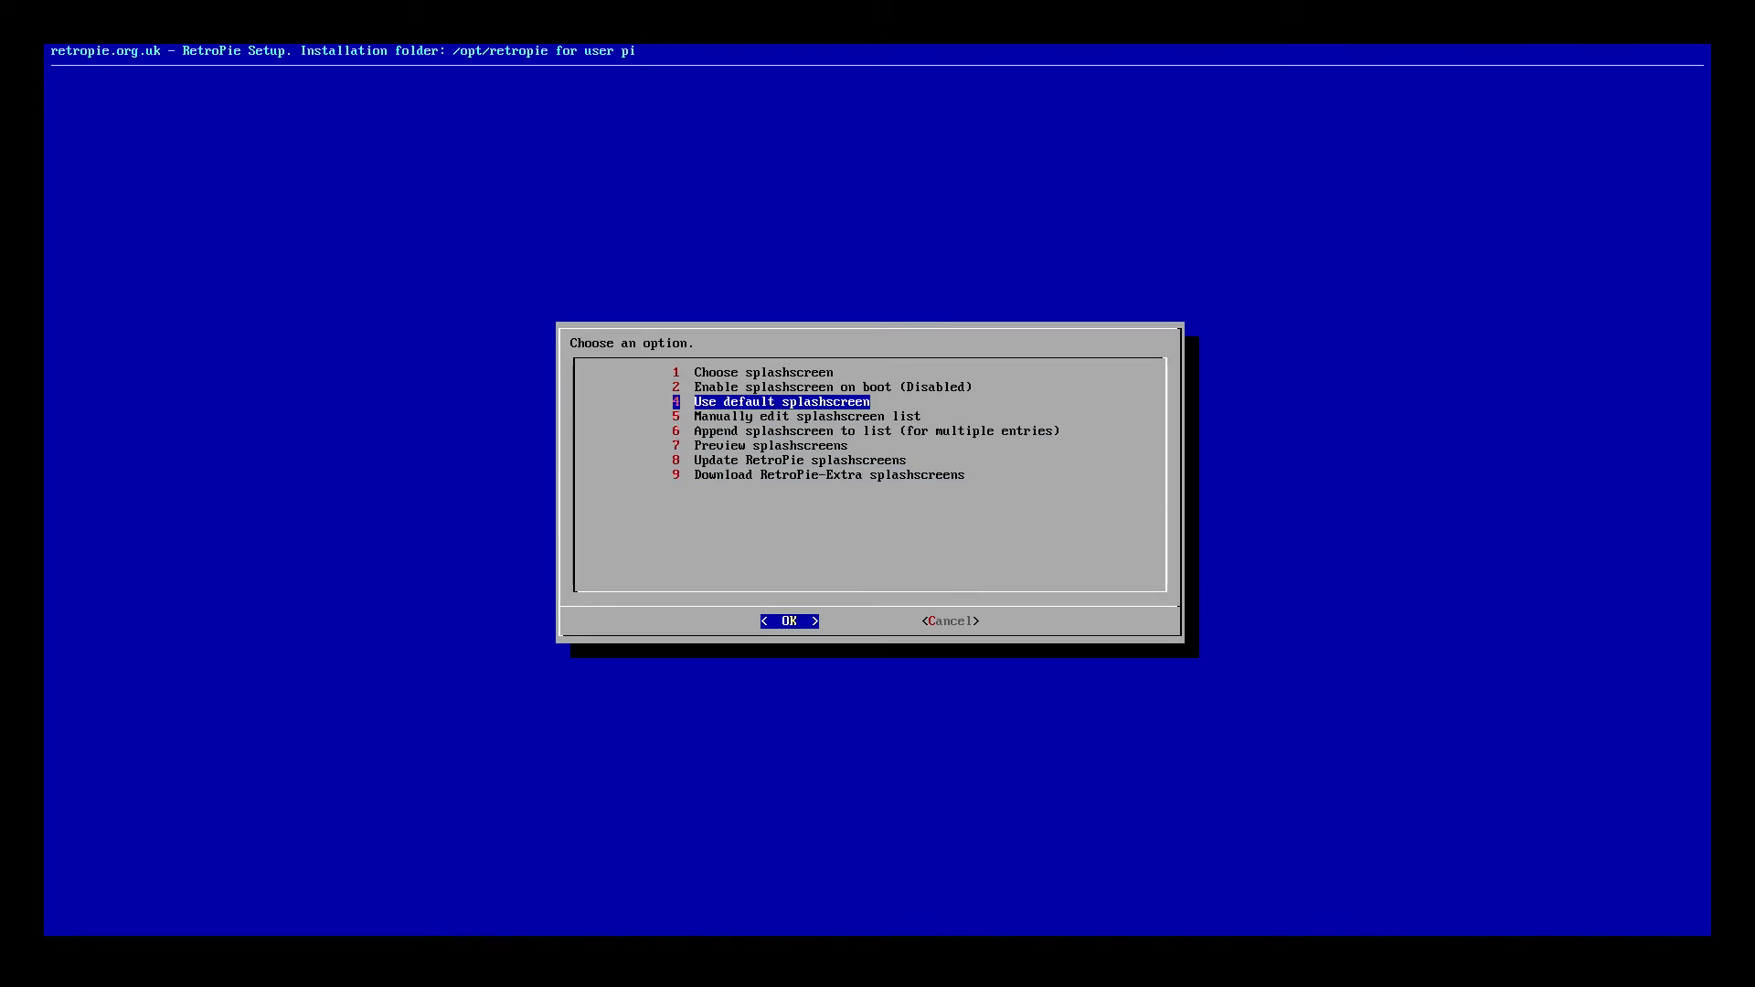
# Enable the splashscreen on boot, acknowledge it, and enter Choose splashscreen
pyautogui.press('Up')
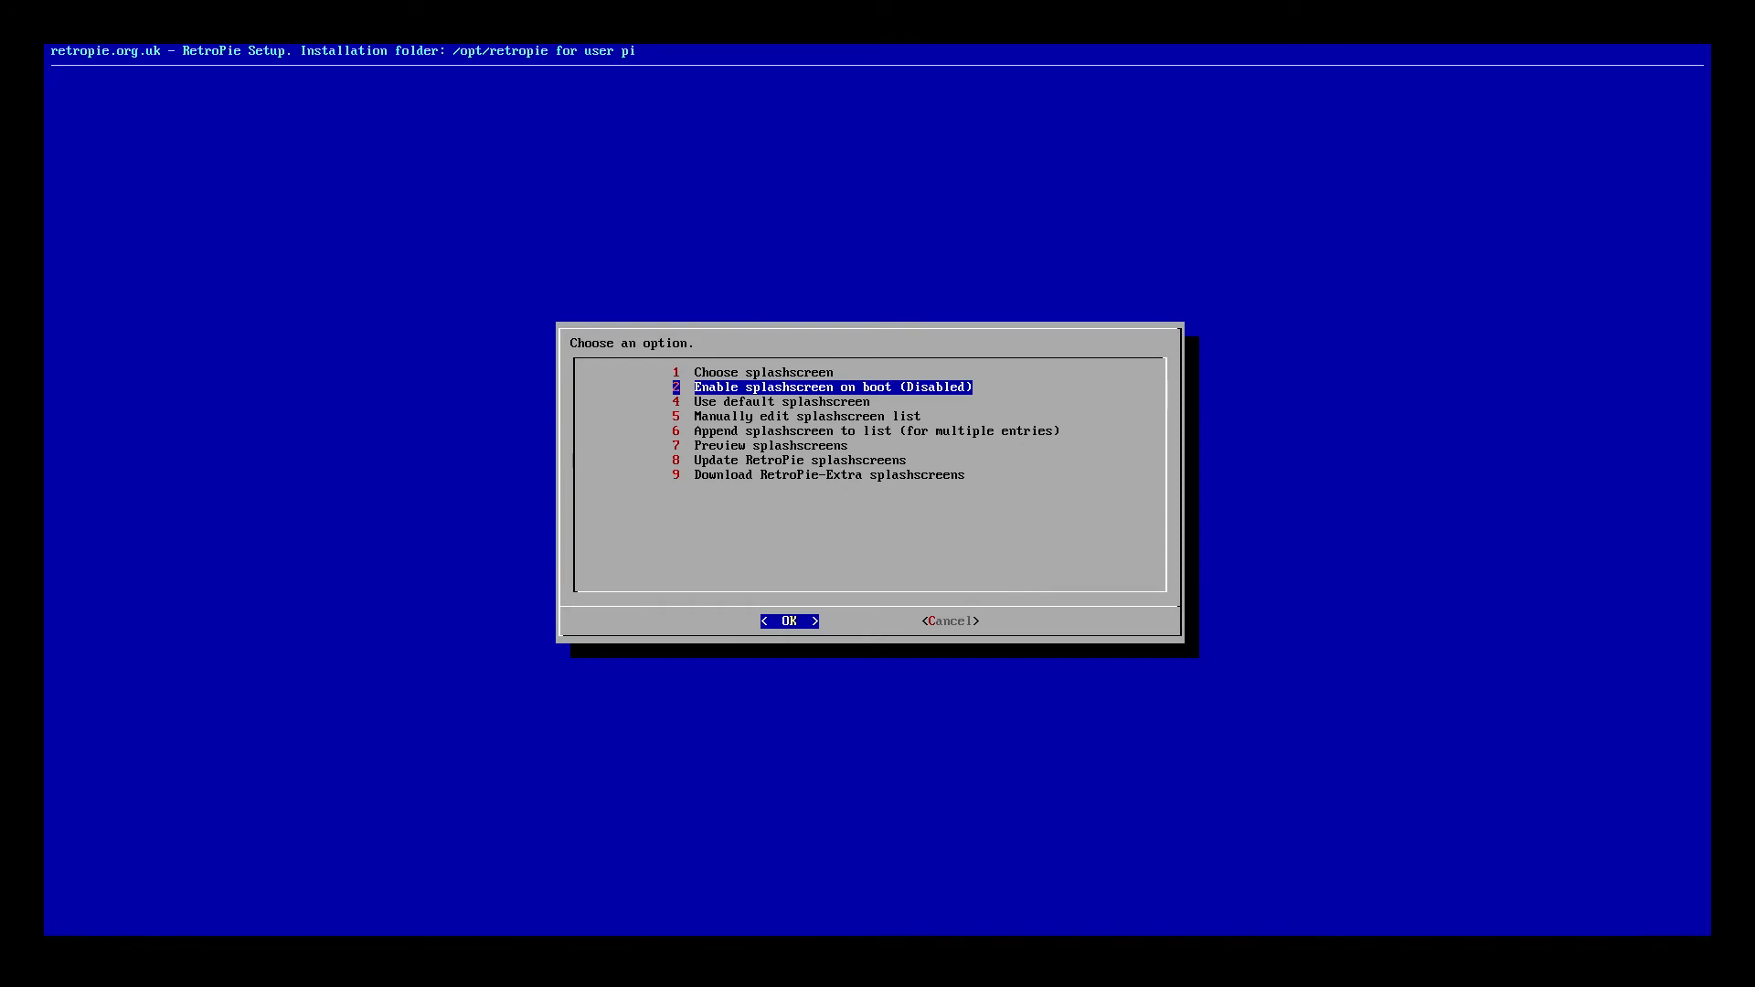
pyautogui.click(788, 621)
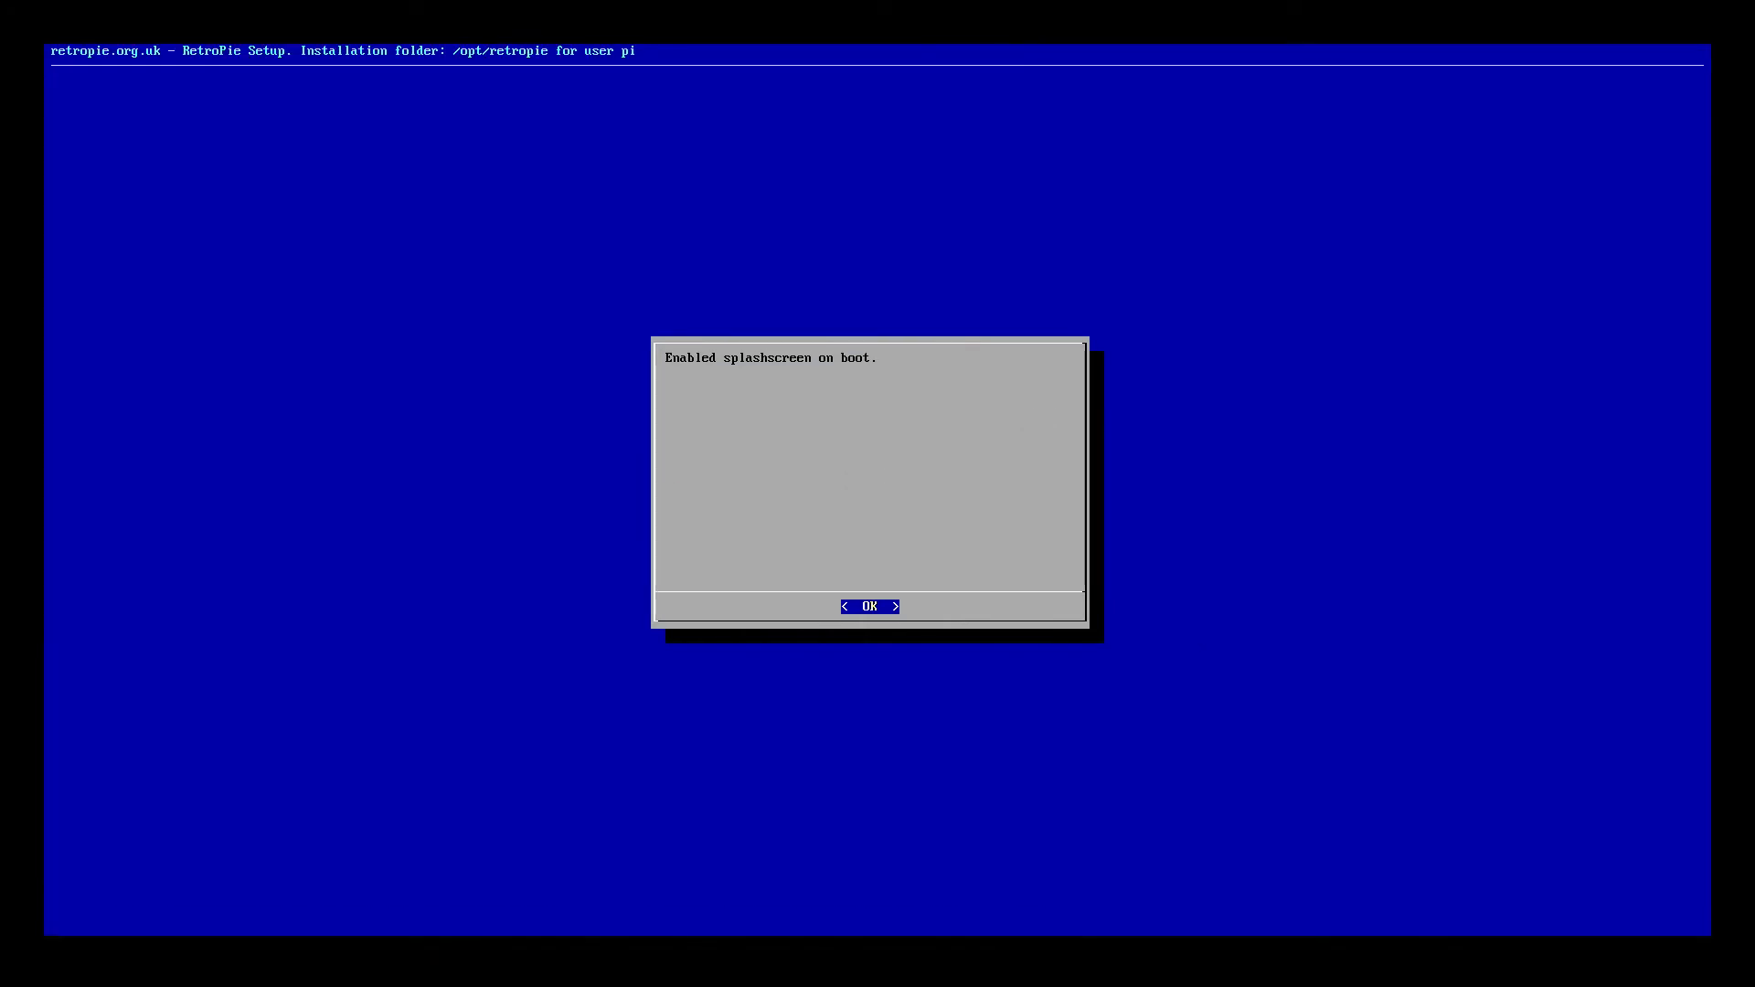
pyautogui.click(868, 605)
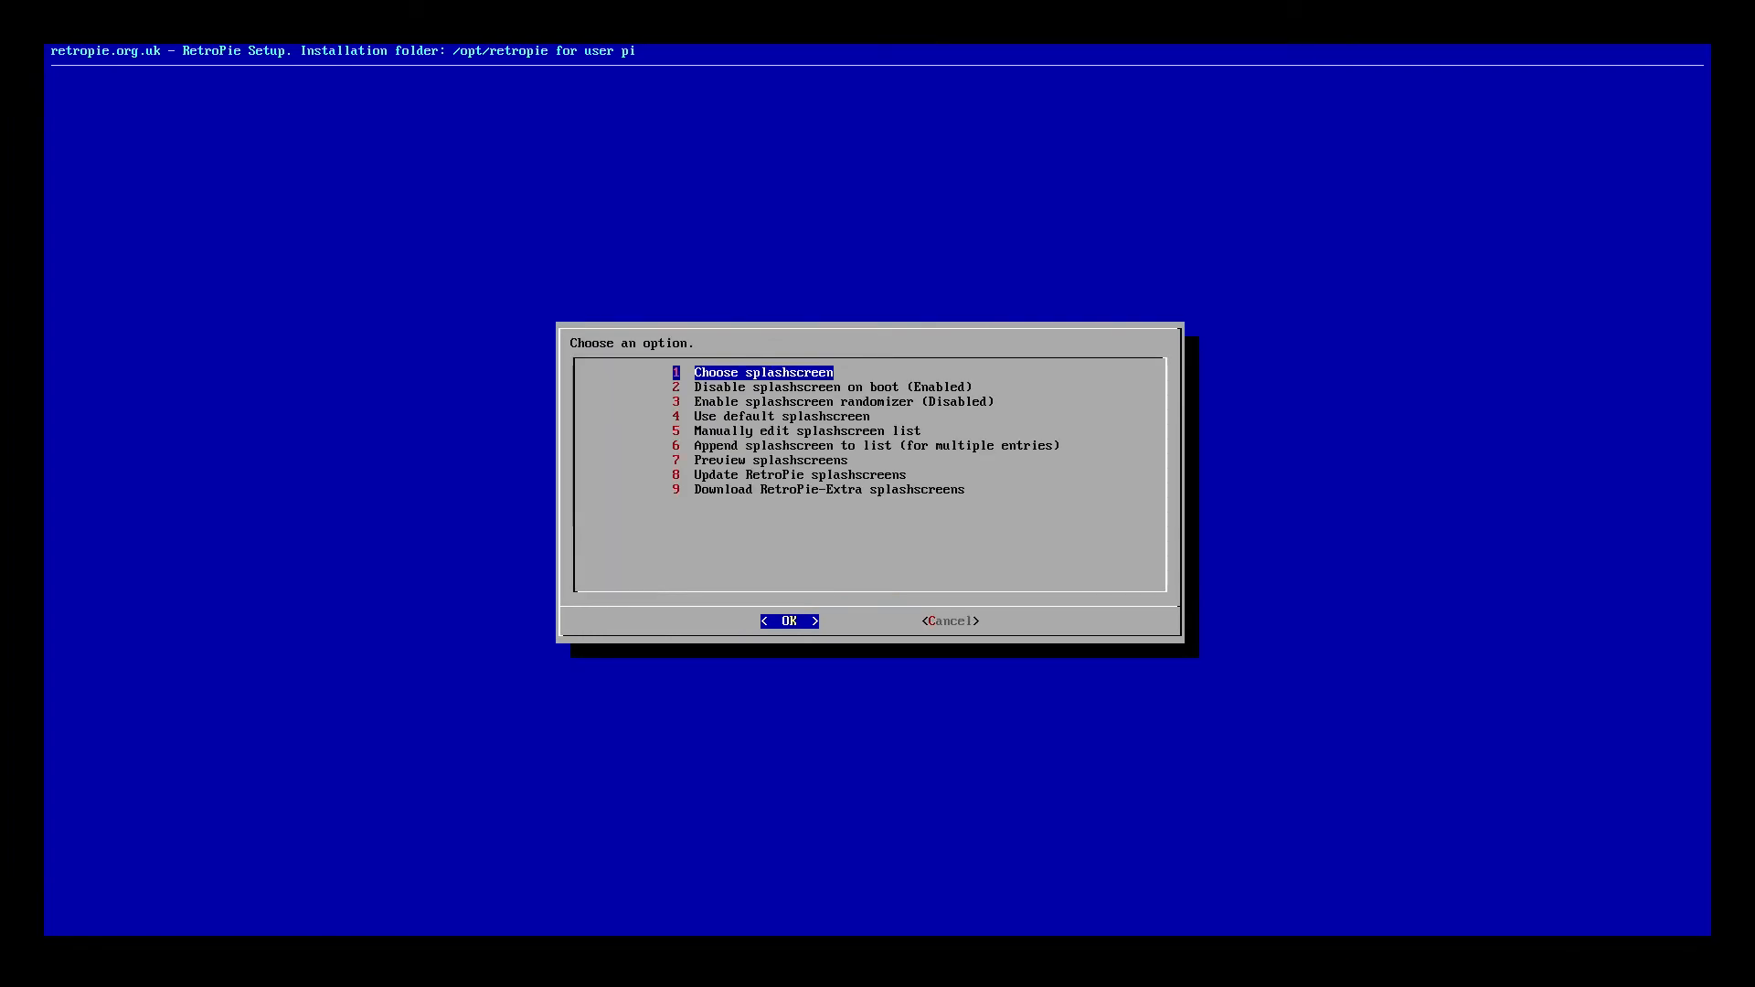
pyautogui.click(786, 621)
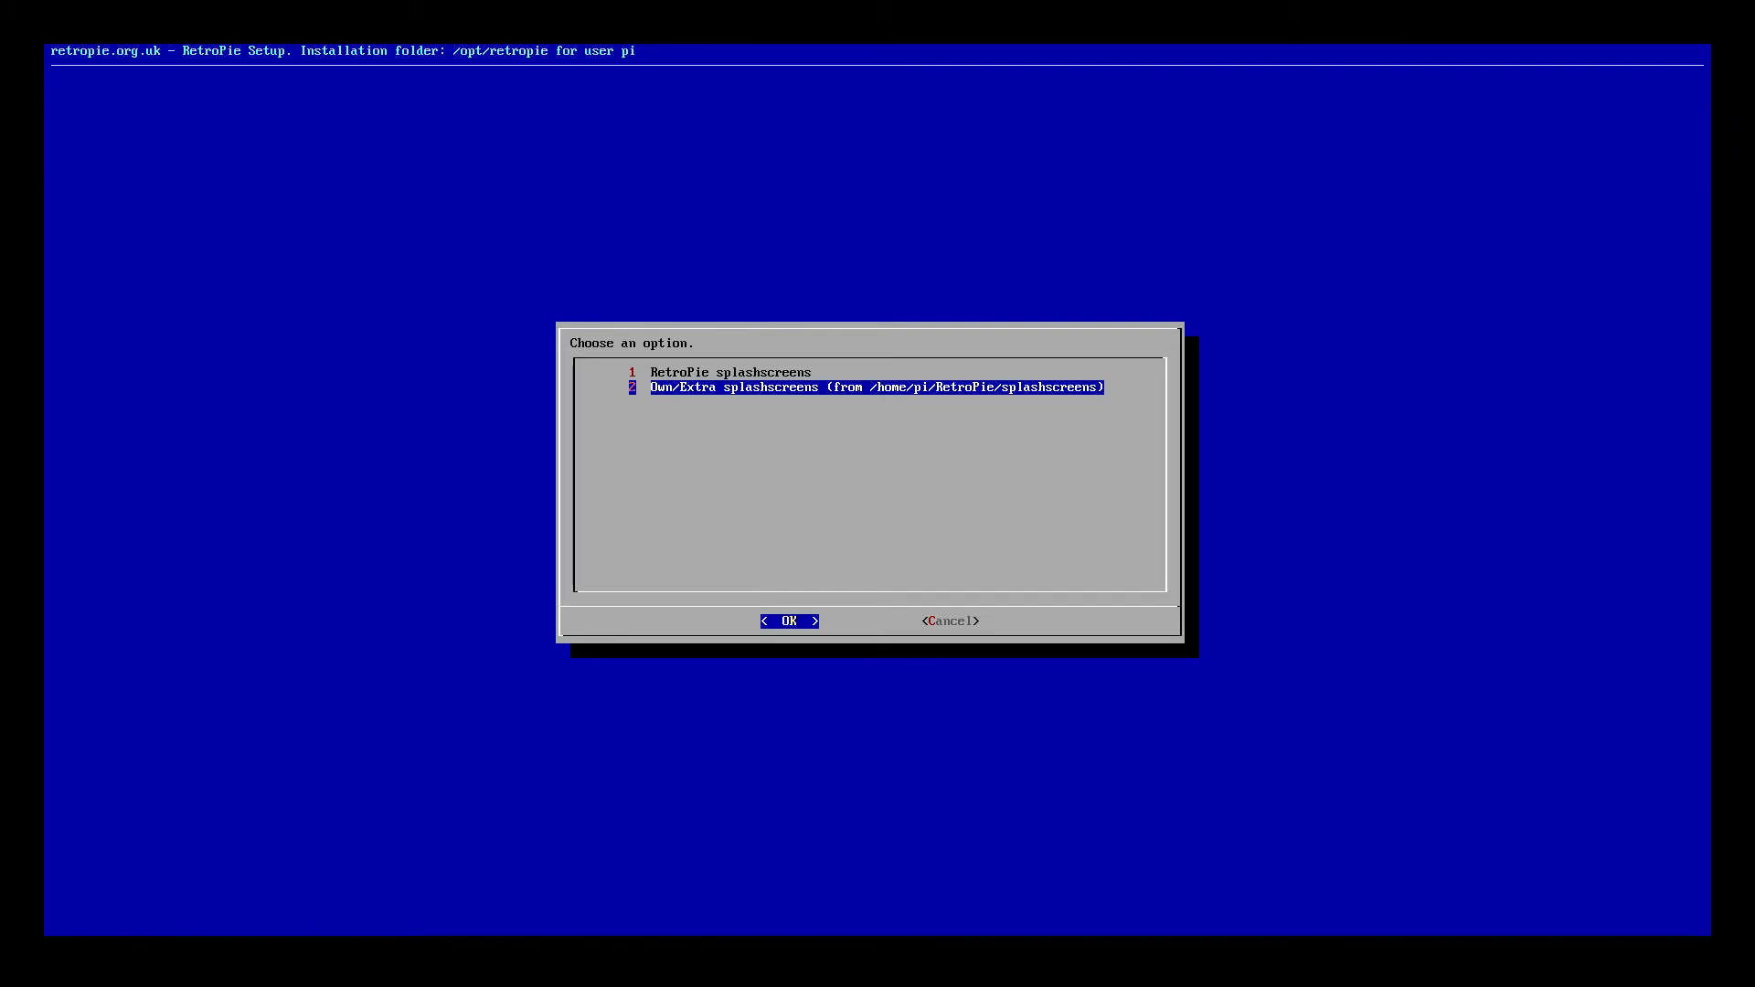
# From Own/Extra splashscreens, confirm the PiStation Boot .mp4 as the boot splash
pyautogui.click(787, 620)
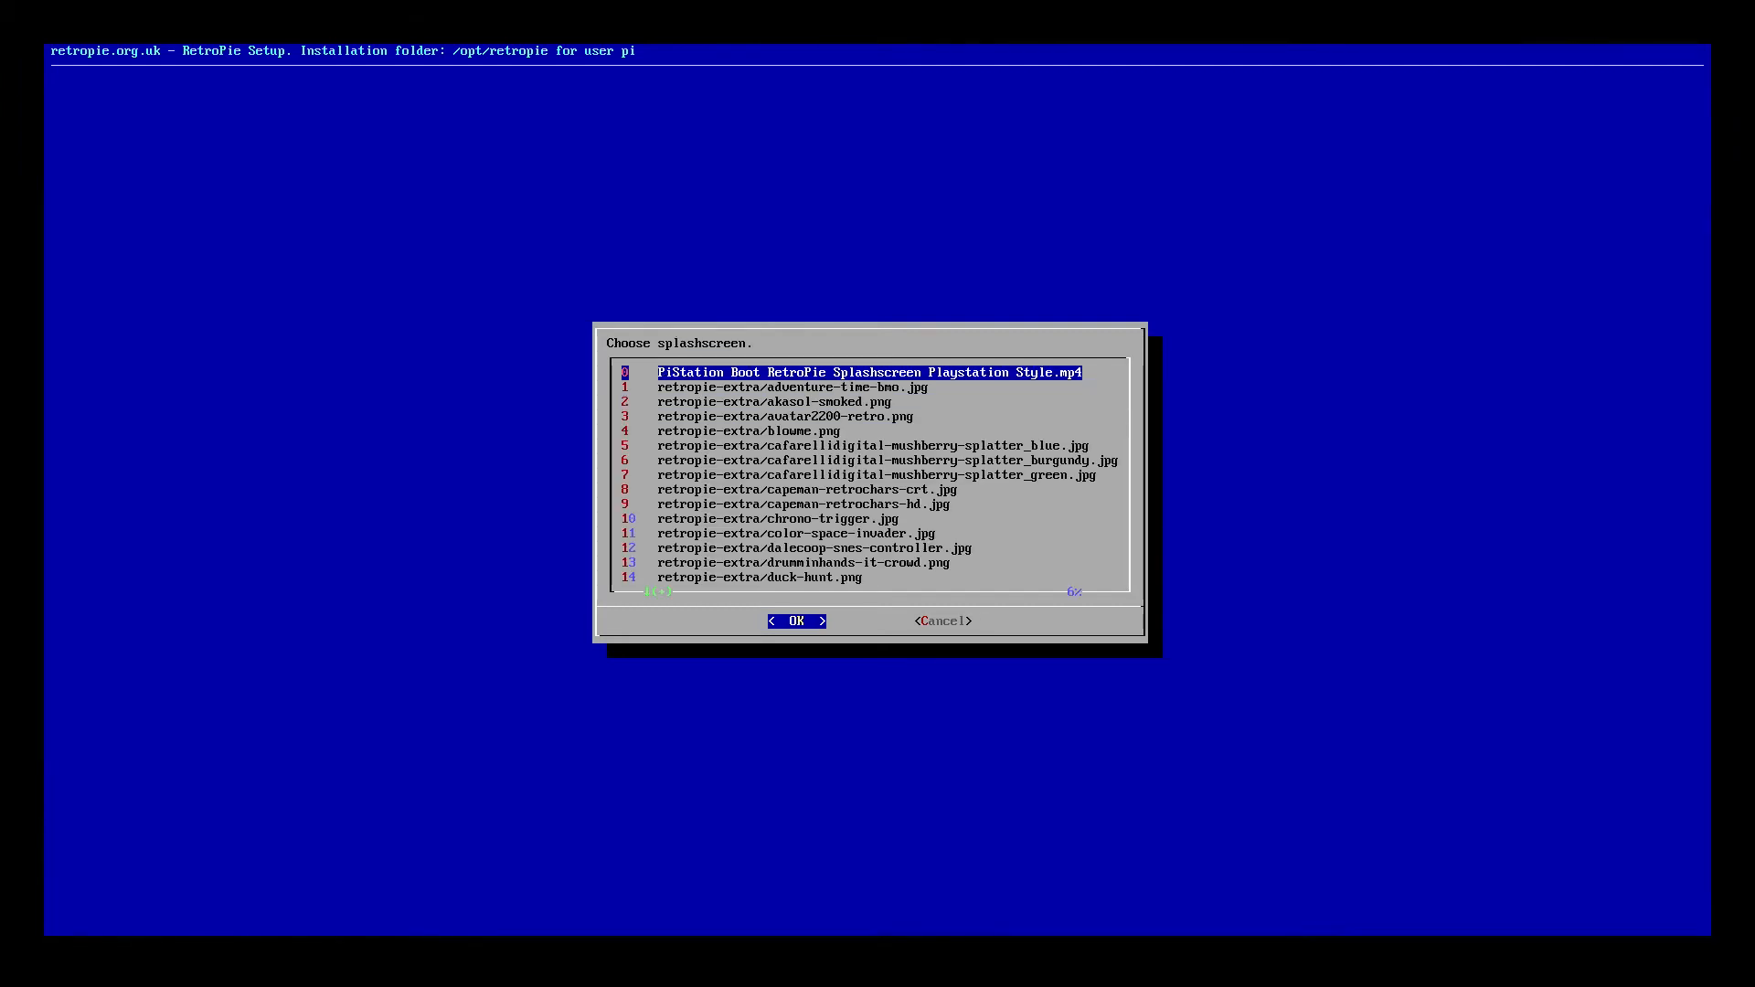
pyautogui.press('Down')
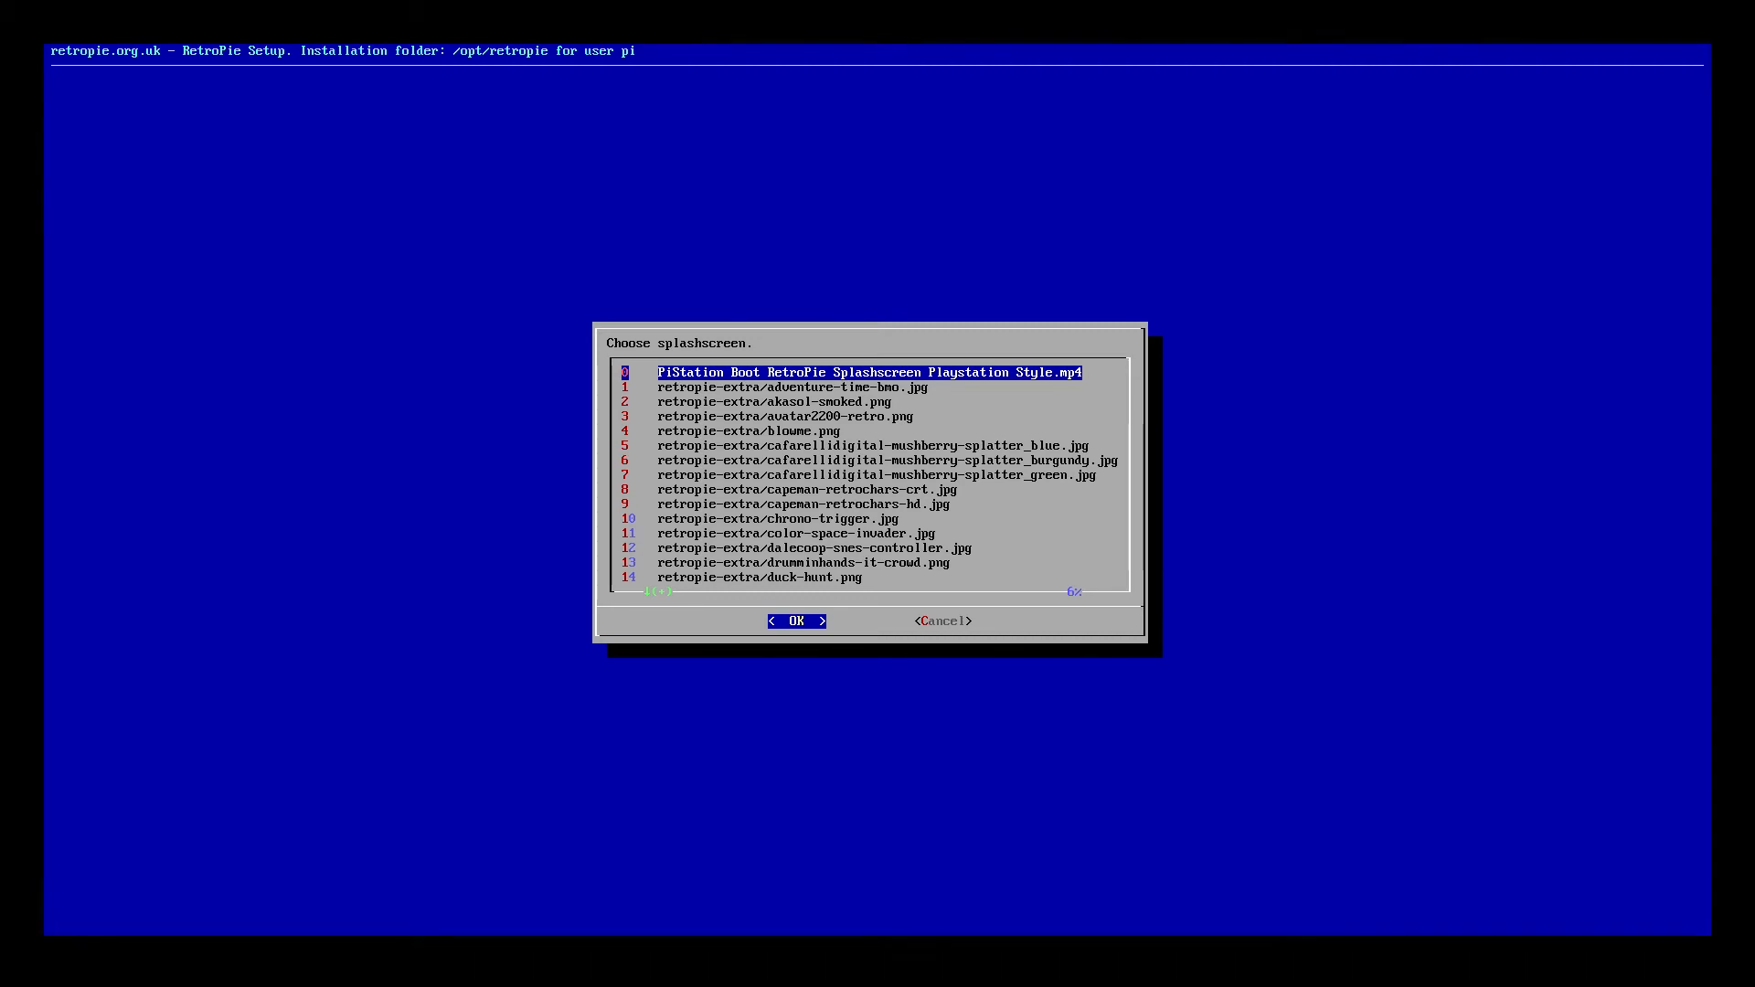
pyautogui.click(797, 620)
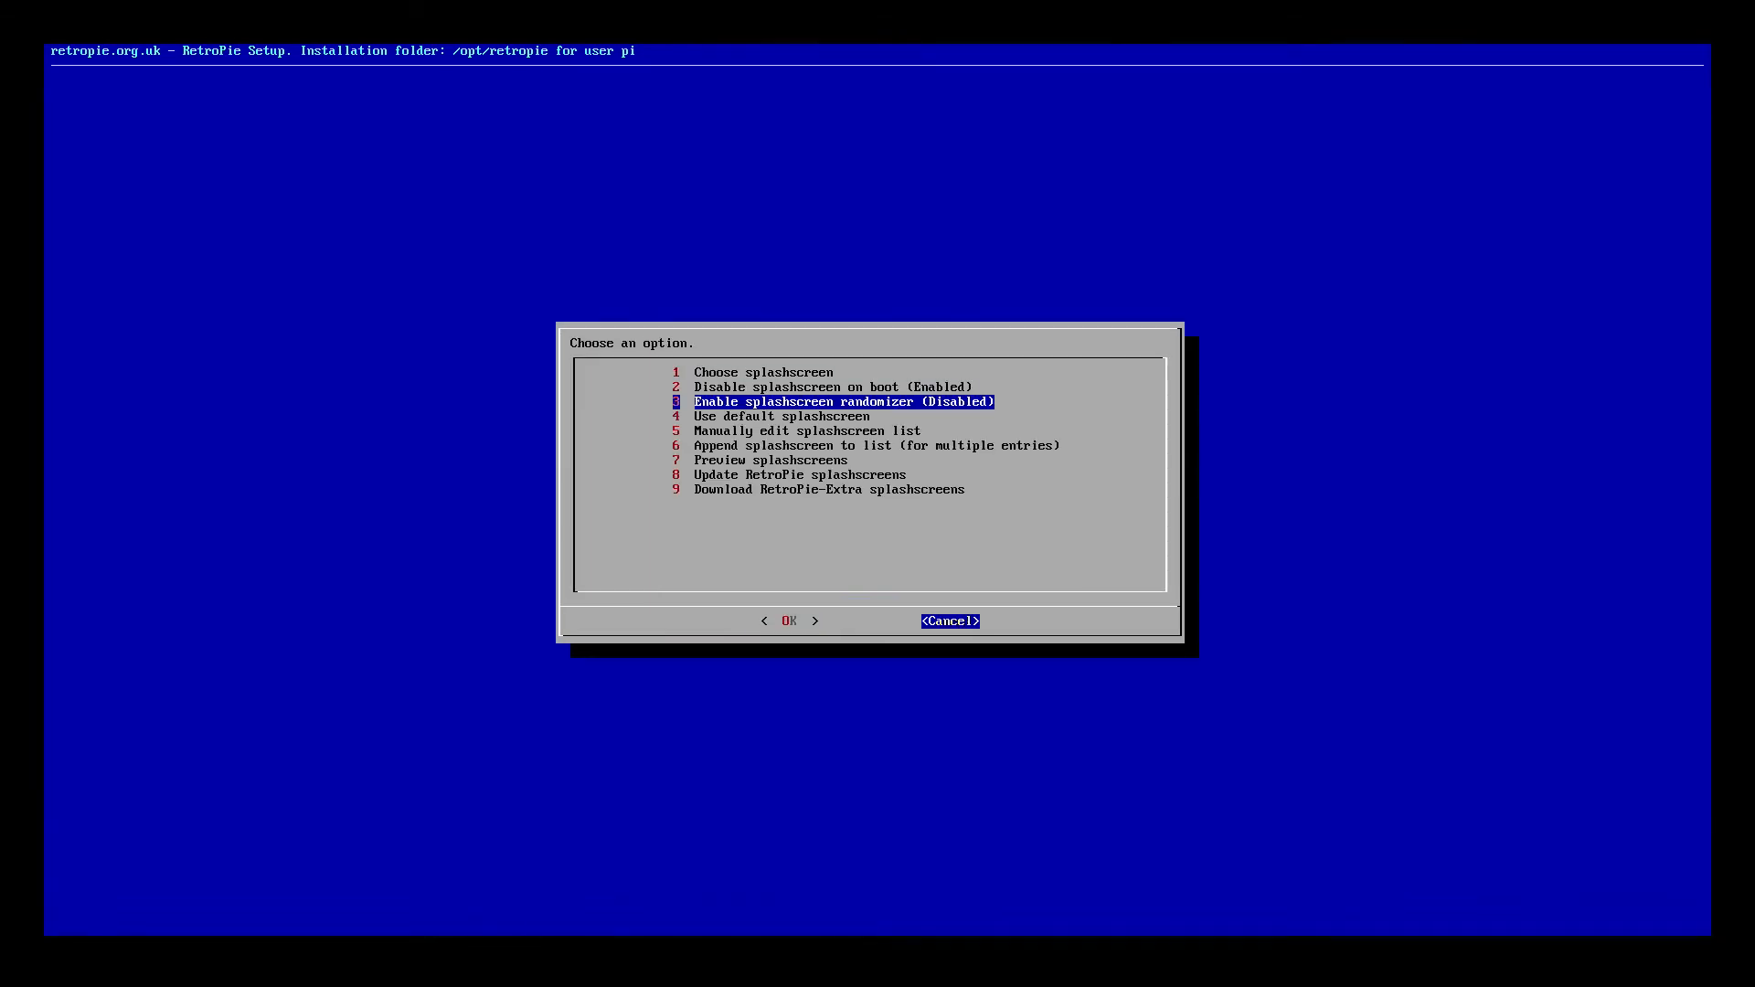
# Leave the splashscreen setup and choose RESTART SYSTEM from the Quit menu
pyautogui.click(949, 622)
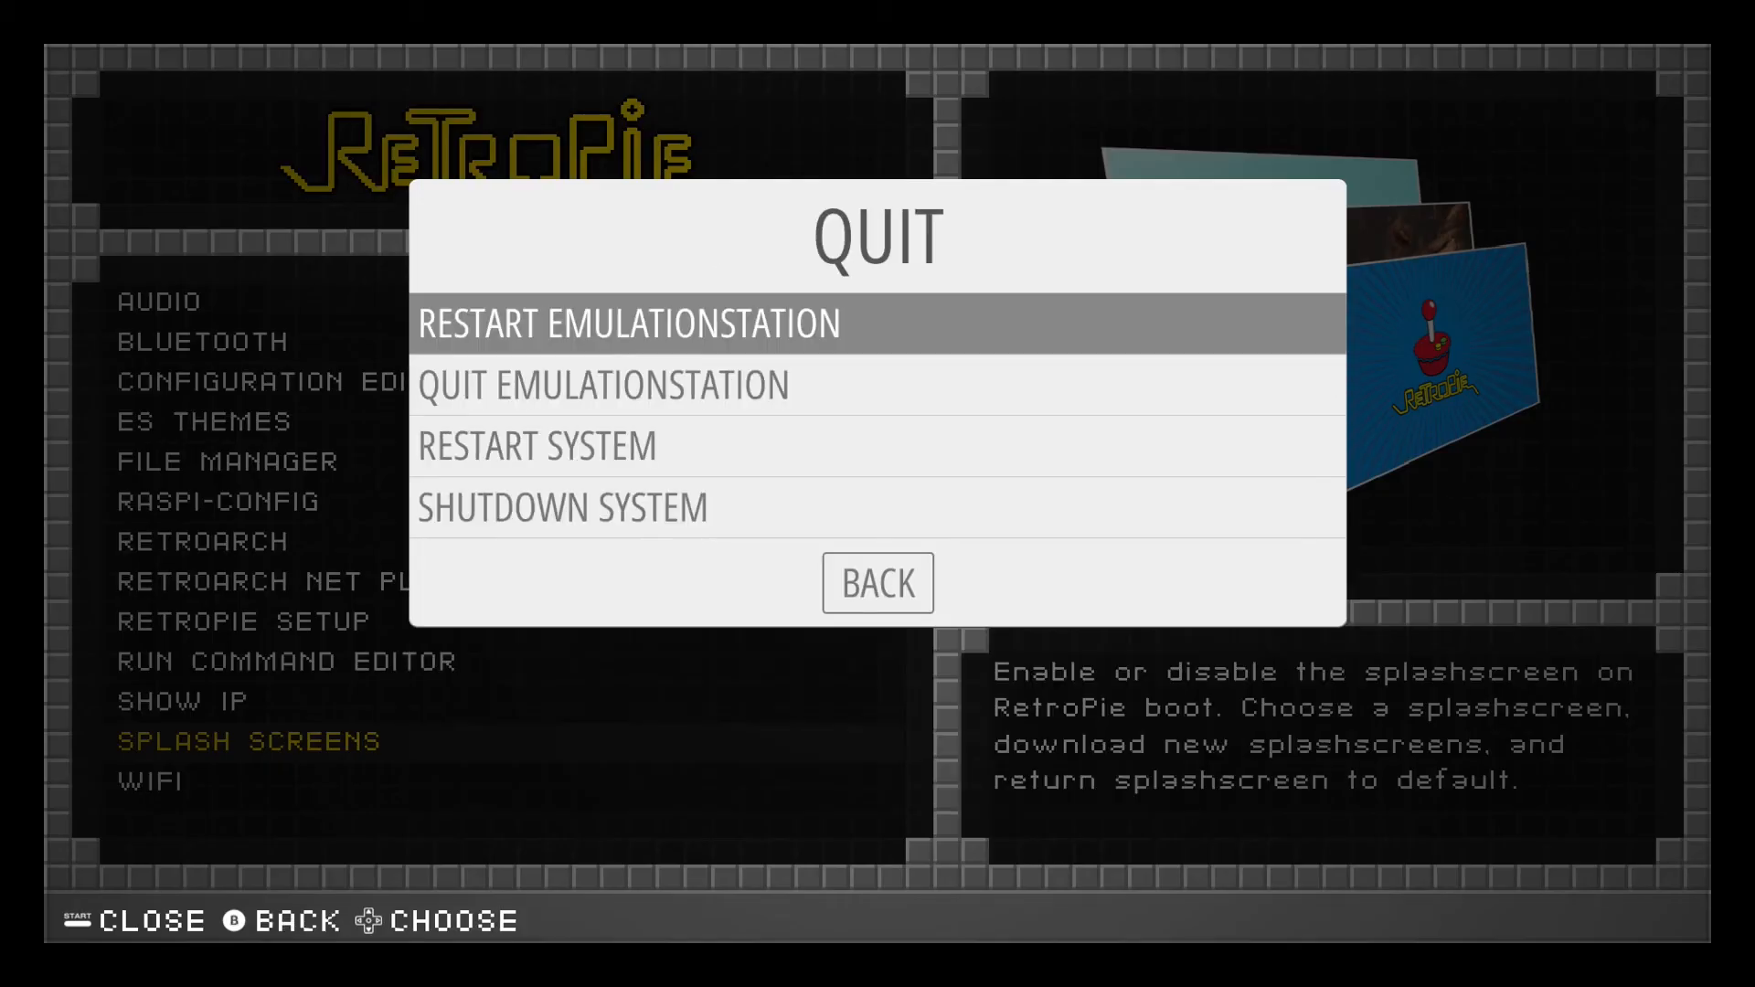
pyautogui.press('down')
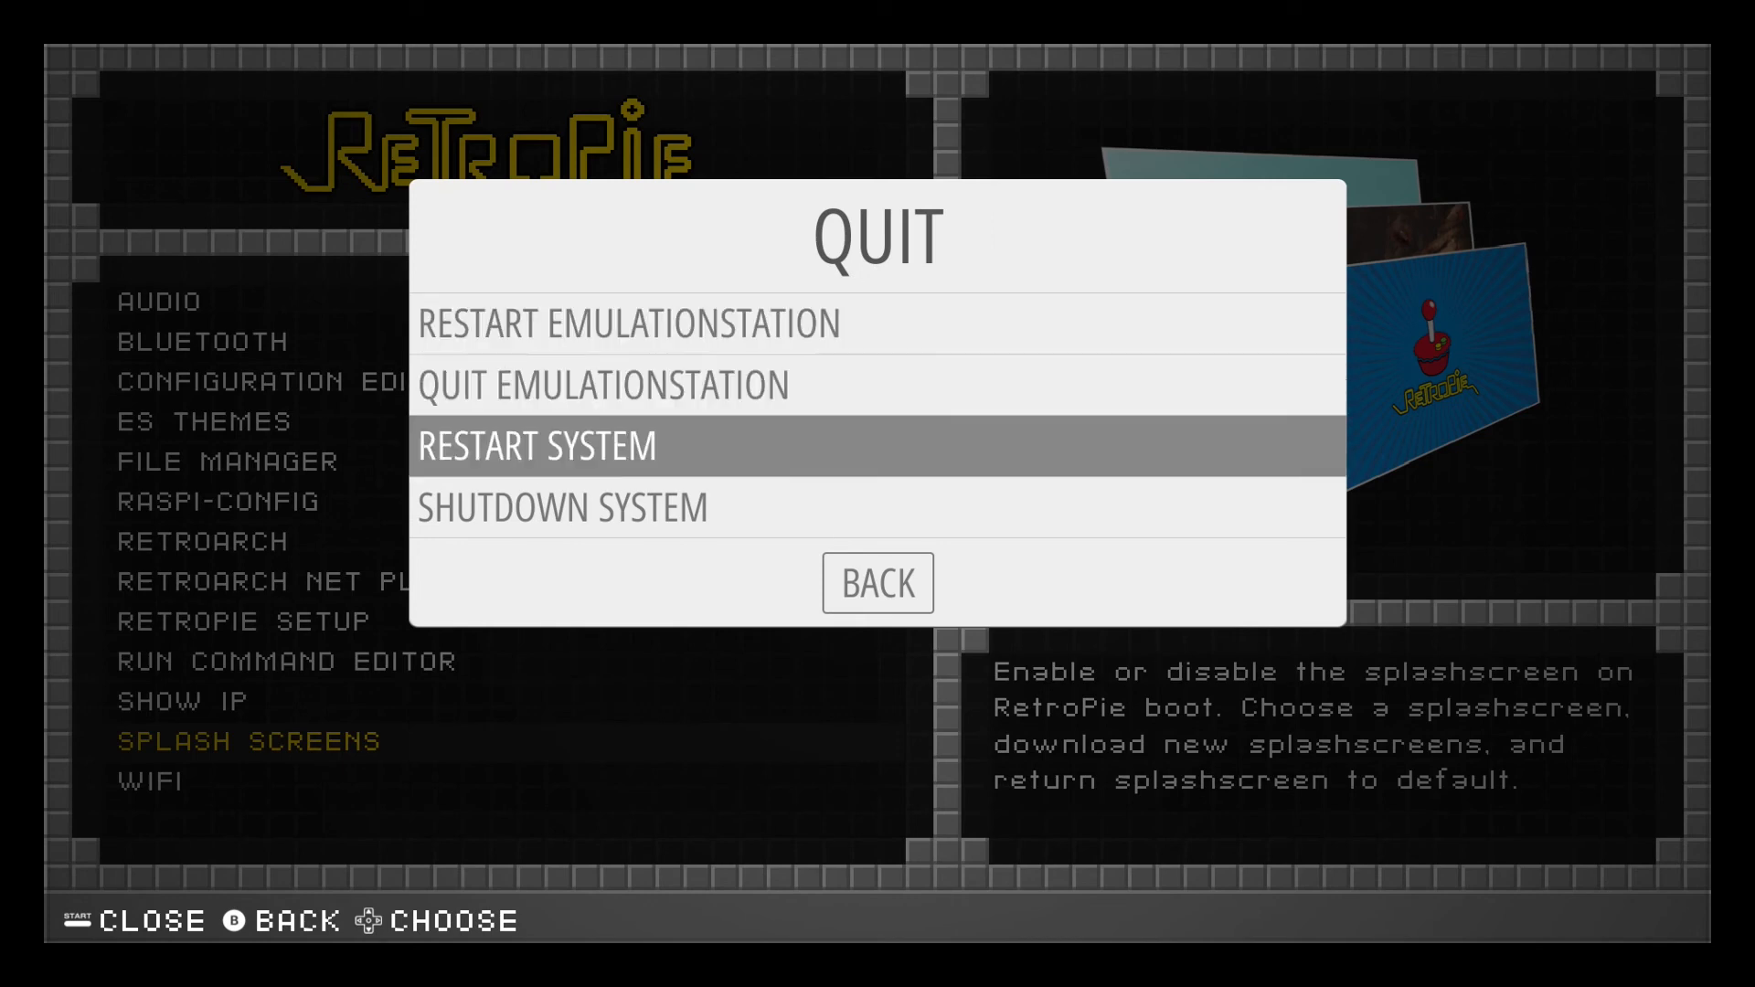
pyautogui.click(877, 444)
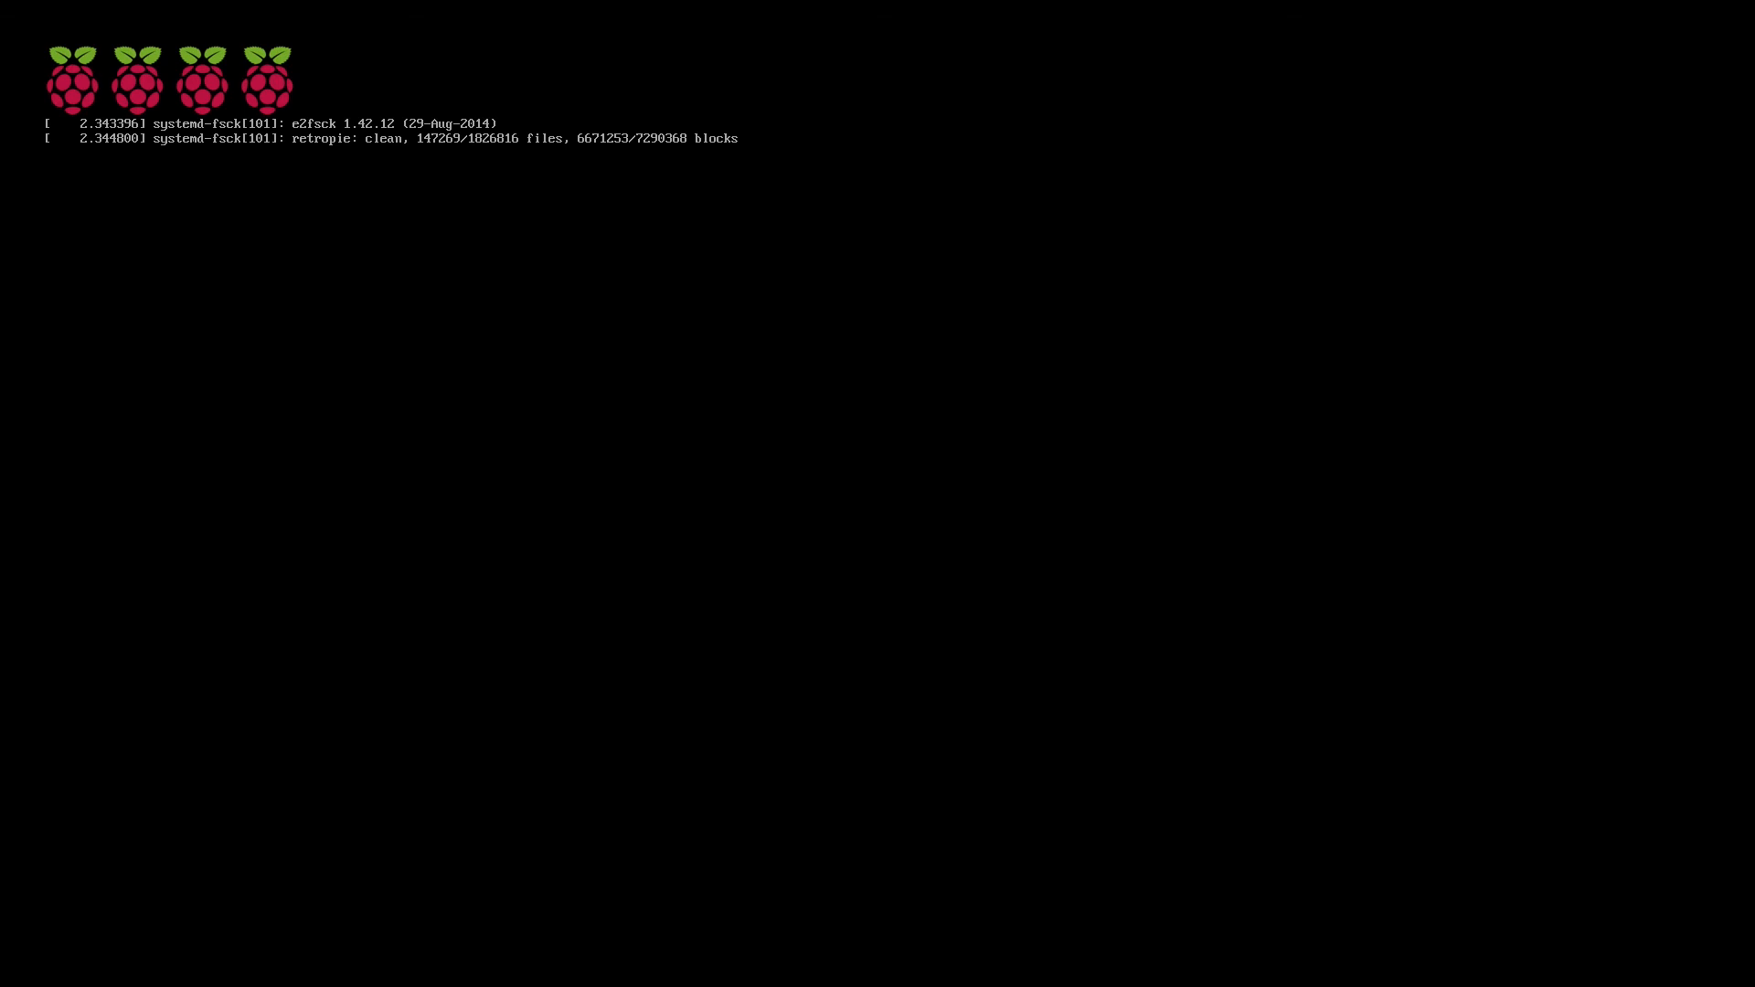